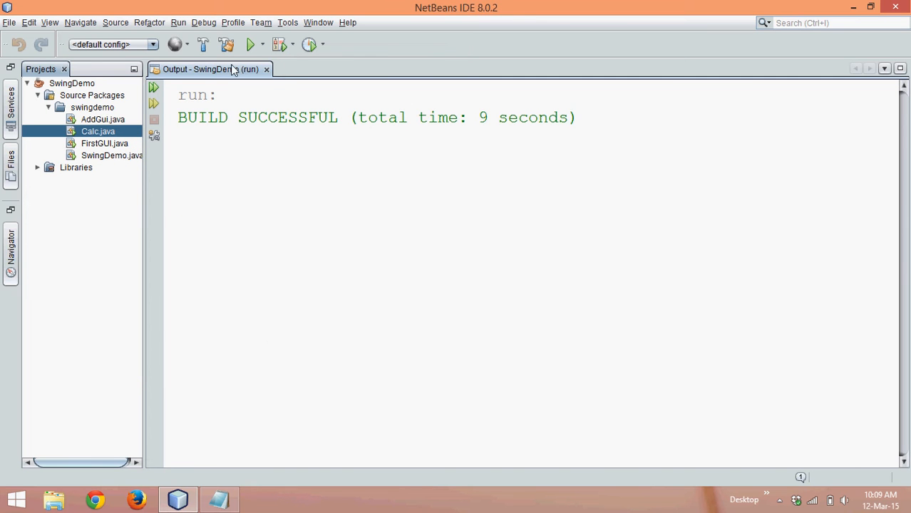
Close the Output - SwingDemo (run) tab.
click(266, 69)
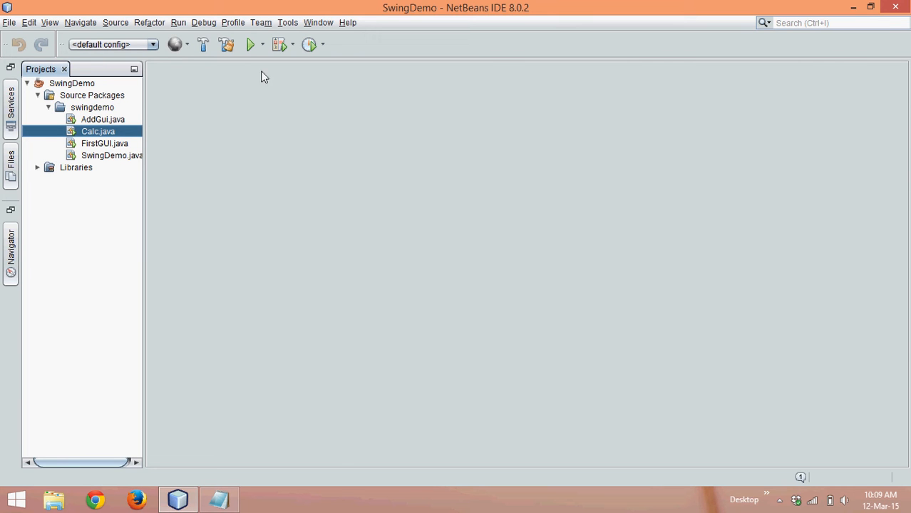
Create a new Java class named UserInput in the swingdemo package.
right_click(92, 107)
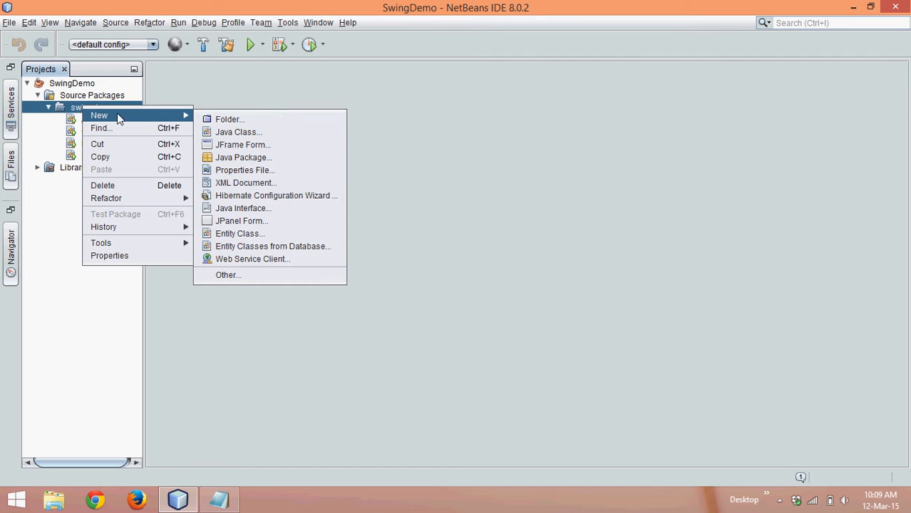
click(239, 131)
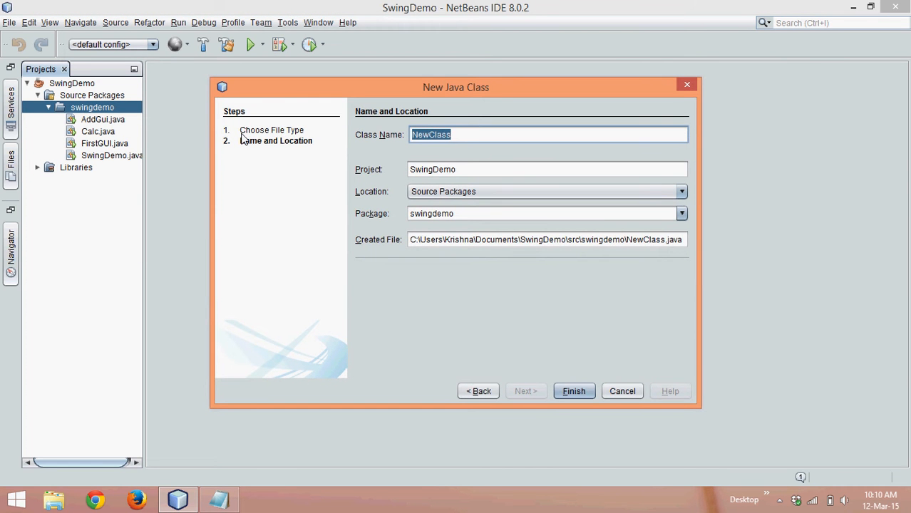
text(UserInput)
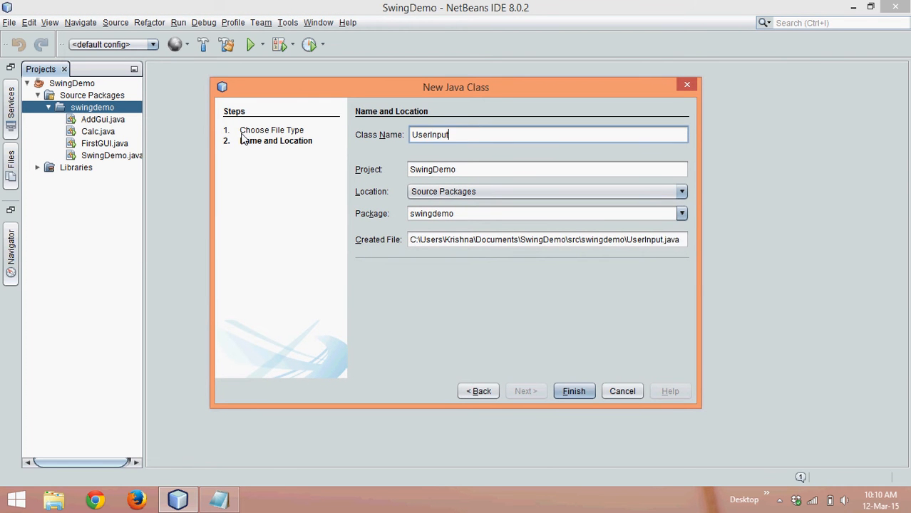
mouse_move(573, 391)
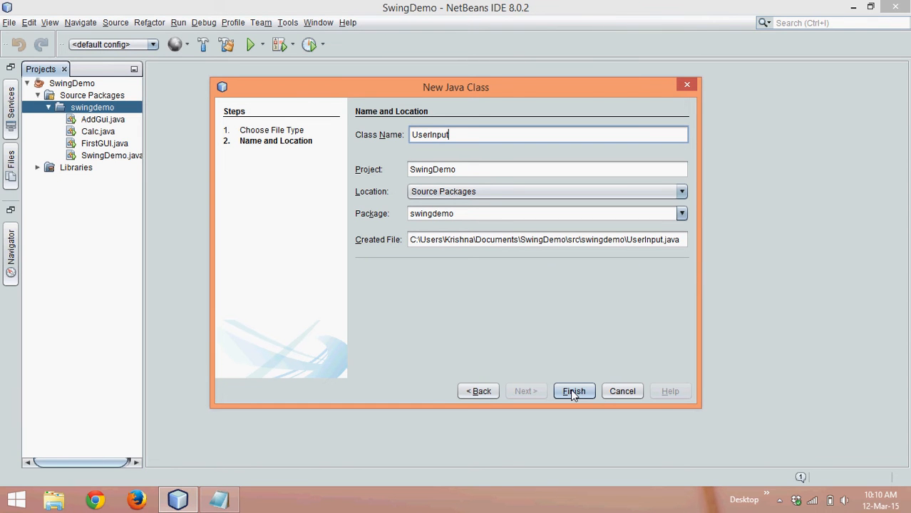
click(573, 390)
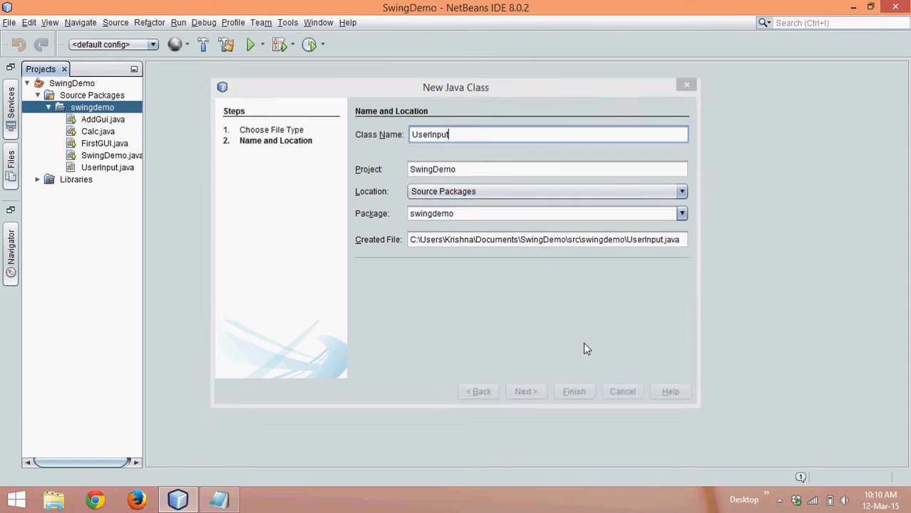
Delete the author and license template comment blocks from UserInput.java.
click(573, 391)
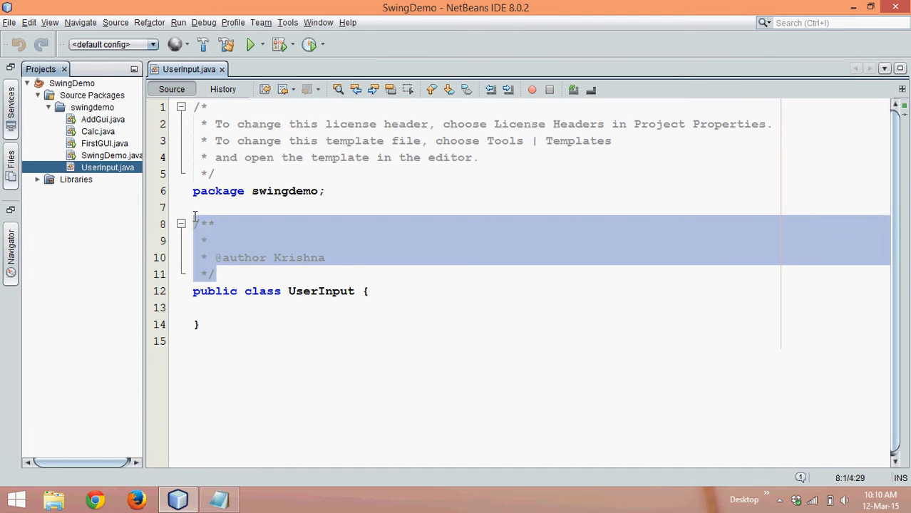
key(Delete)
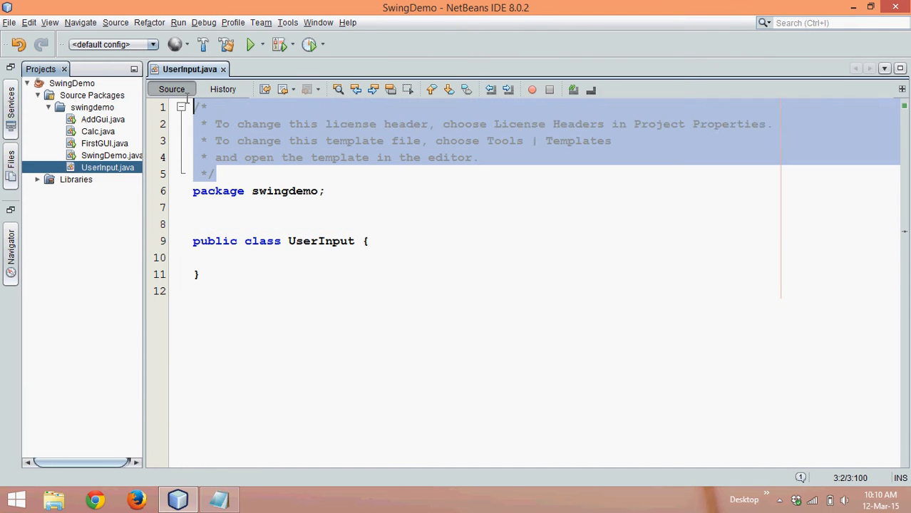
key(Delete)
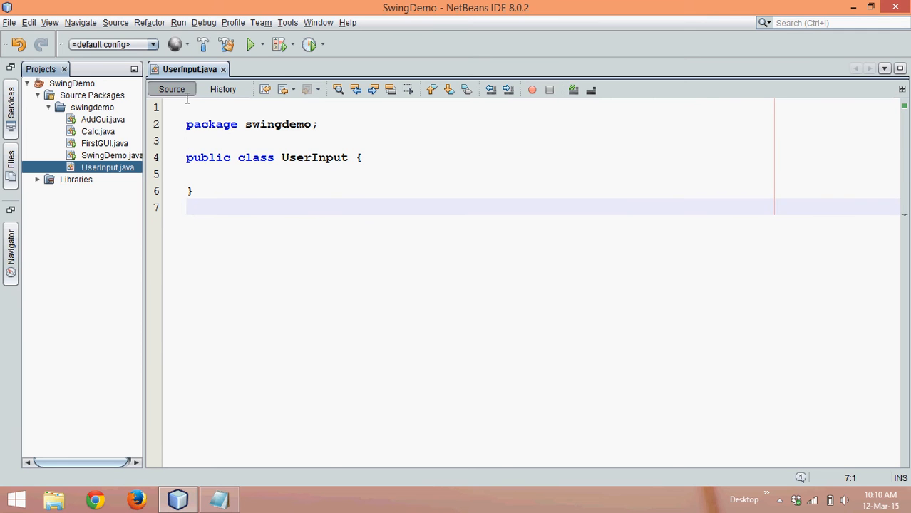
Add a class RadioDemo containing a public RadioDemo() constructor.
text(class)
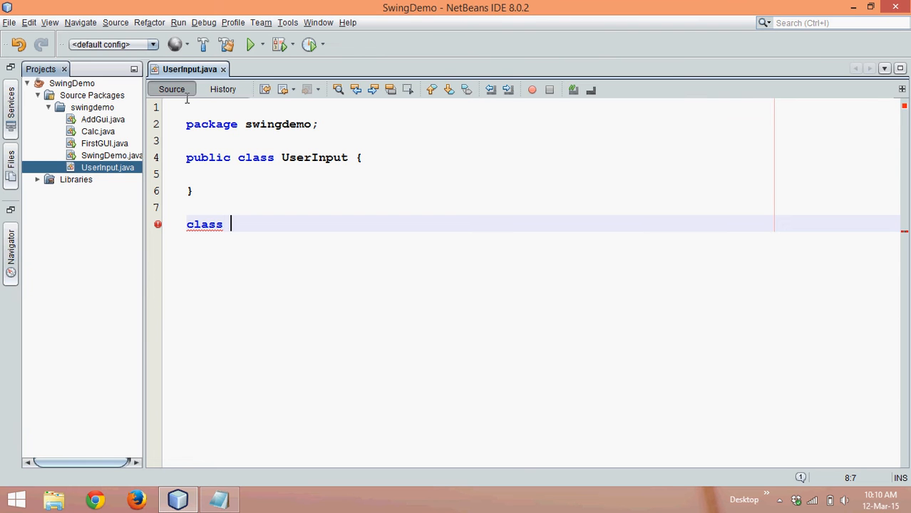
text(RadioDemo)
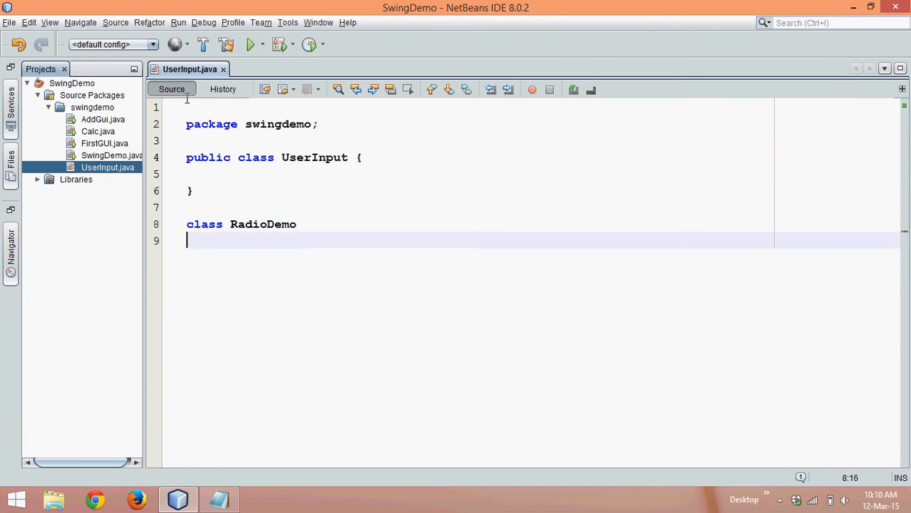
text({)
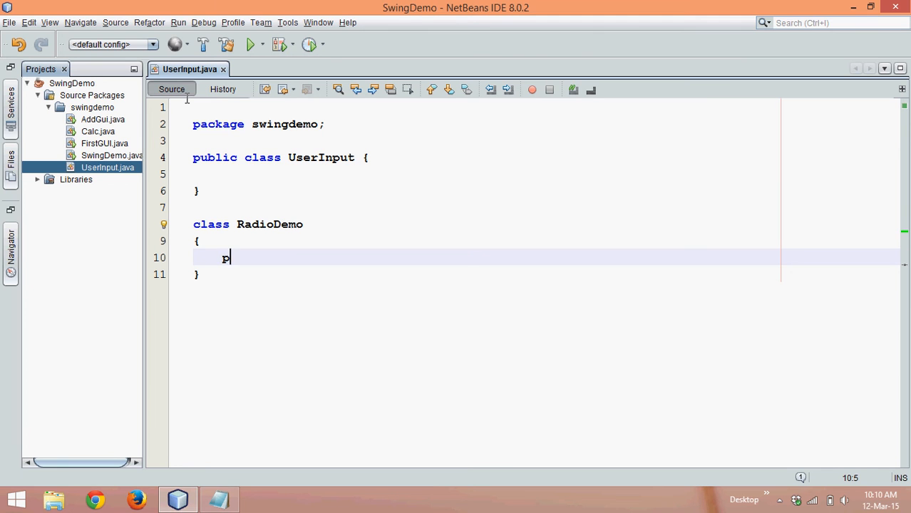
text(ublic Ra)
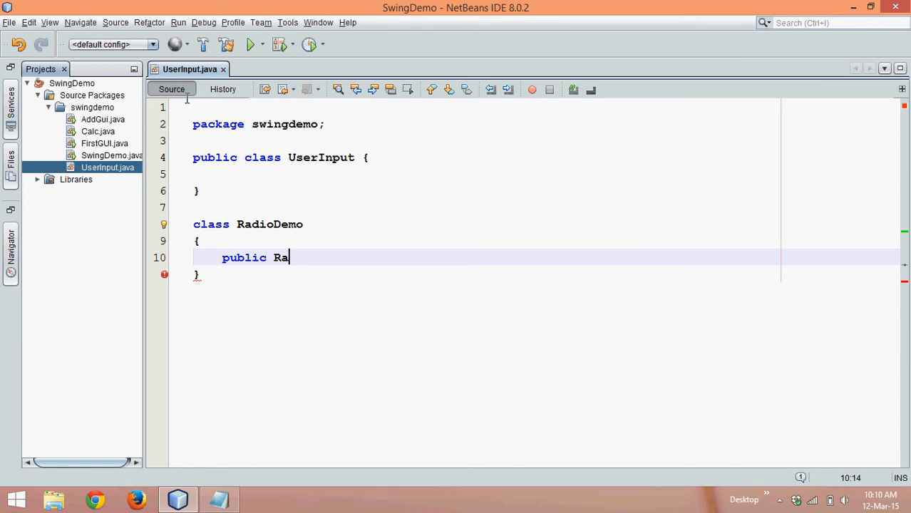
text(dio)
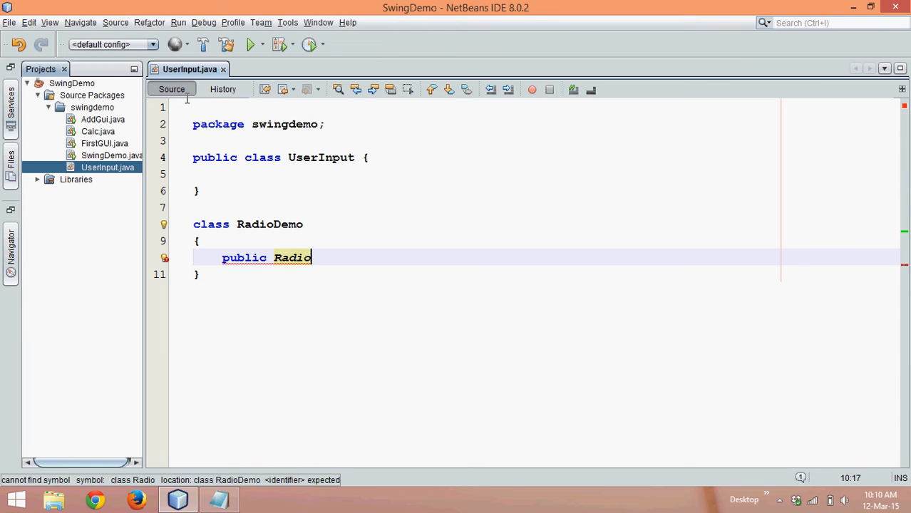
text(Demo)
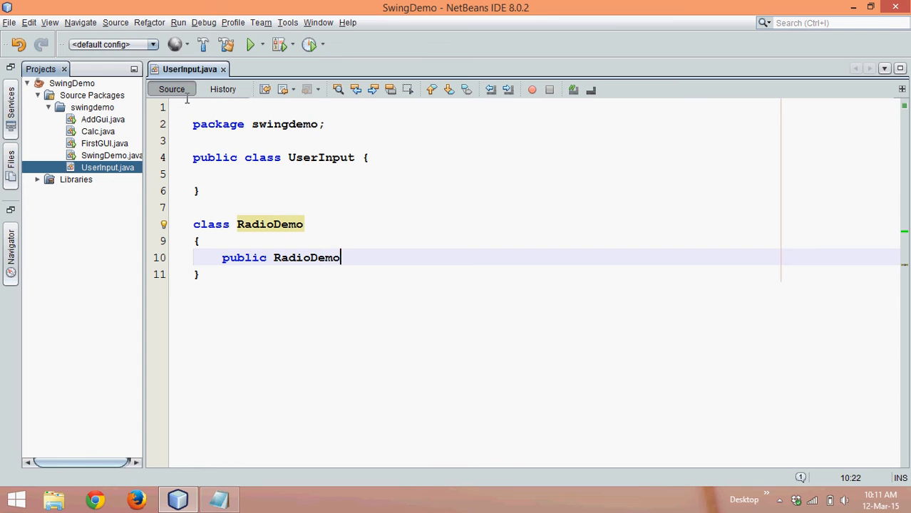
text(())
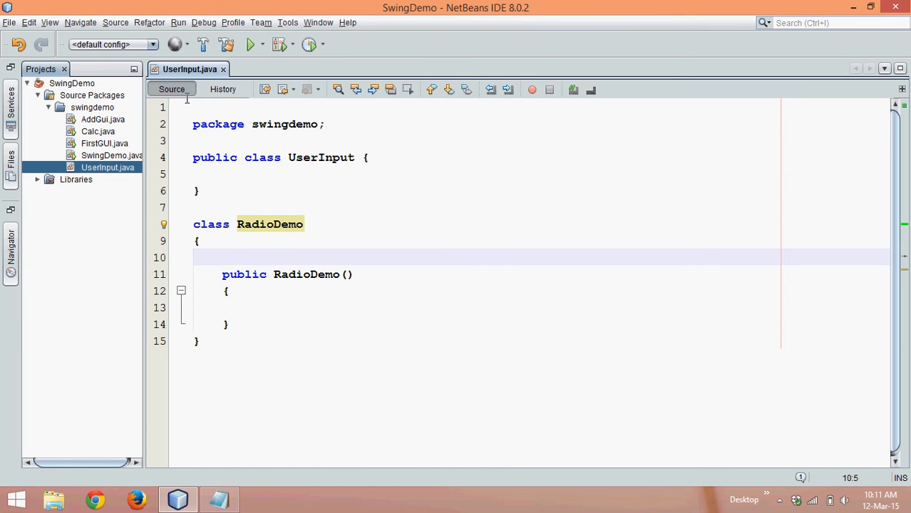
Declare fields JTextField t1, JButton b, JRadioButton r1, r2 and JLabel l.
text(JTextField t)
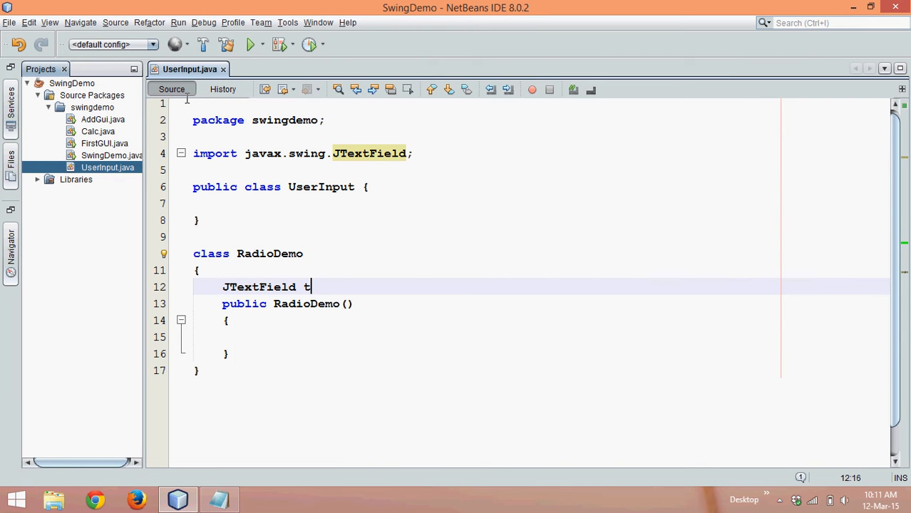
text(1;)
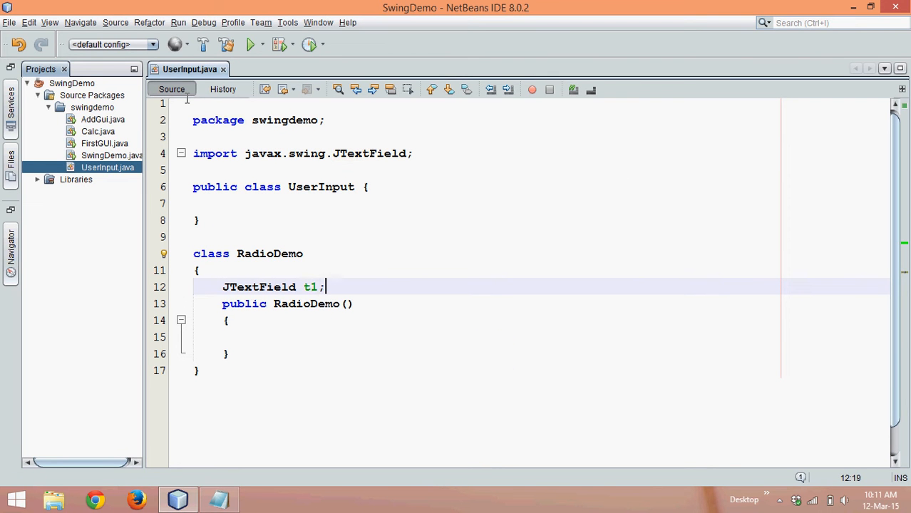
text(J)
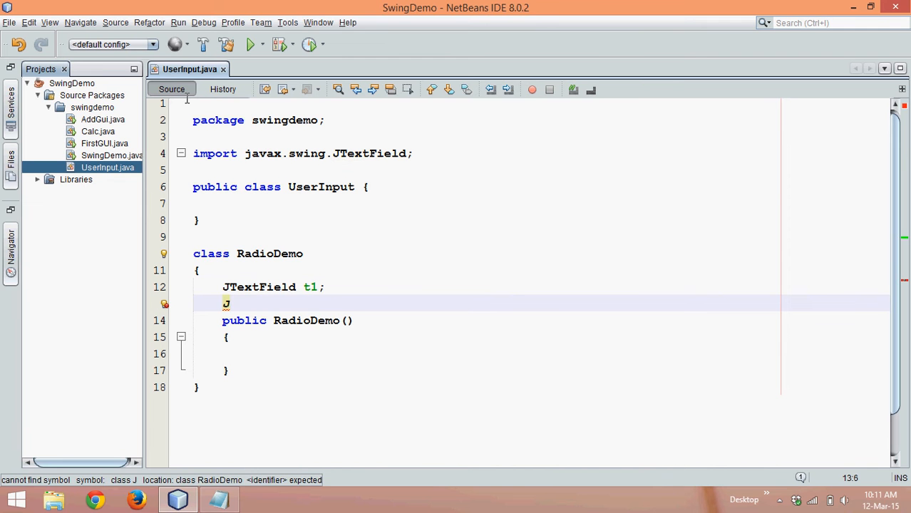
text(Button)
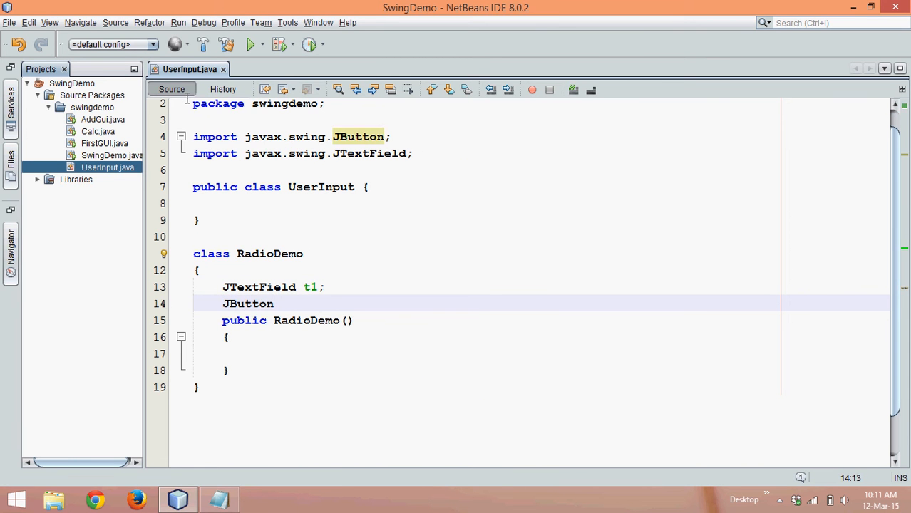
text(b;)
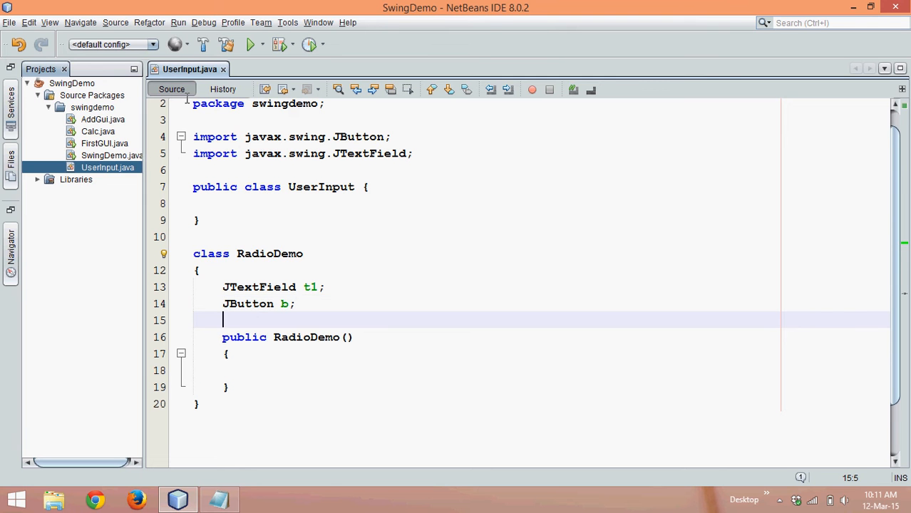
text(JRadioButton)
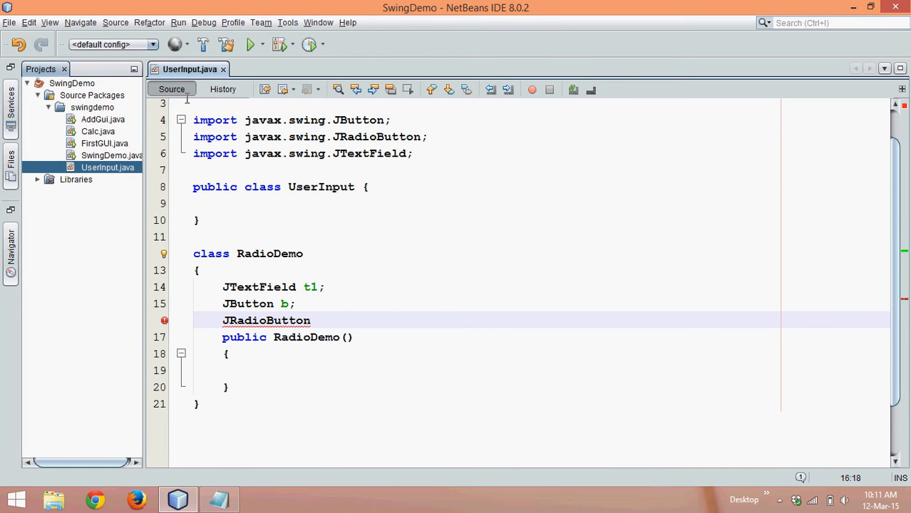
text(r1,r)
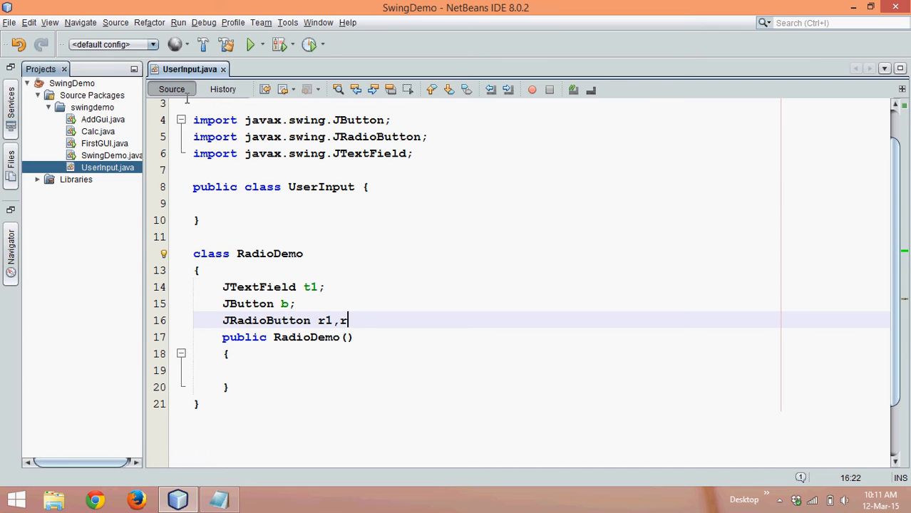
text(2;)
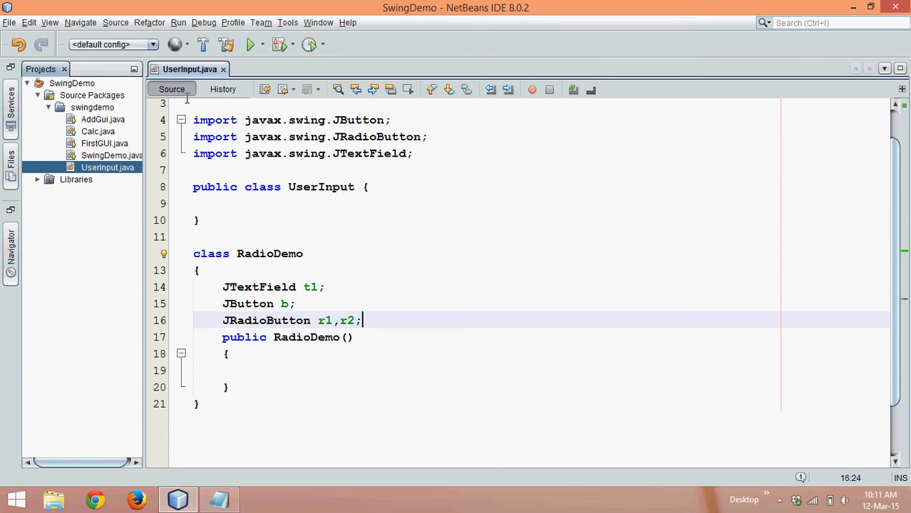
key(enter)
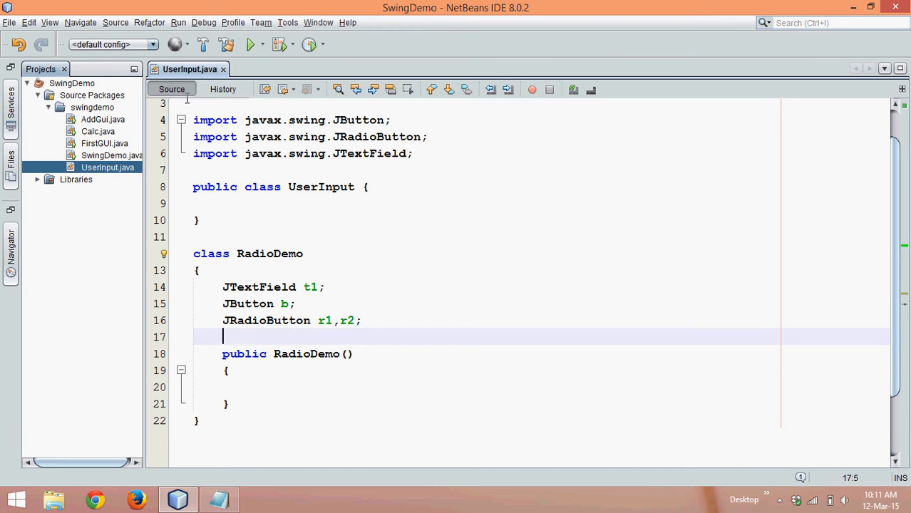
text(JLabel l)
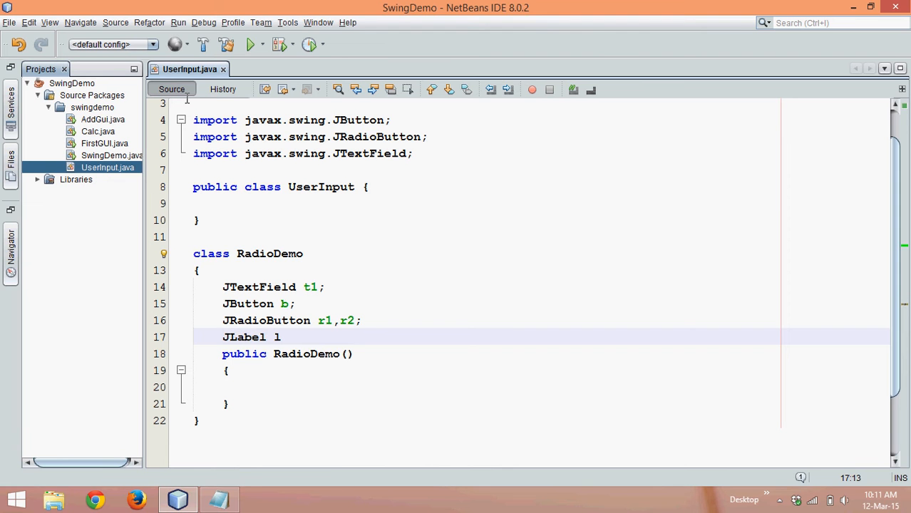
text(;)
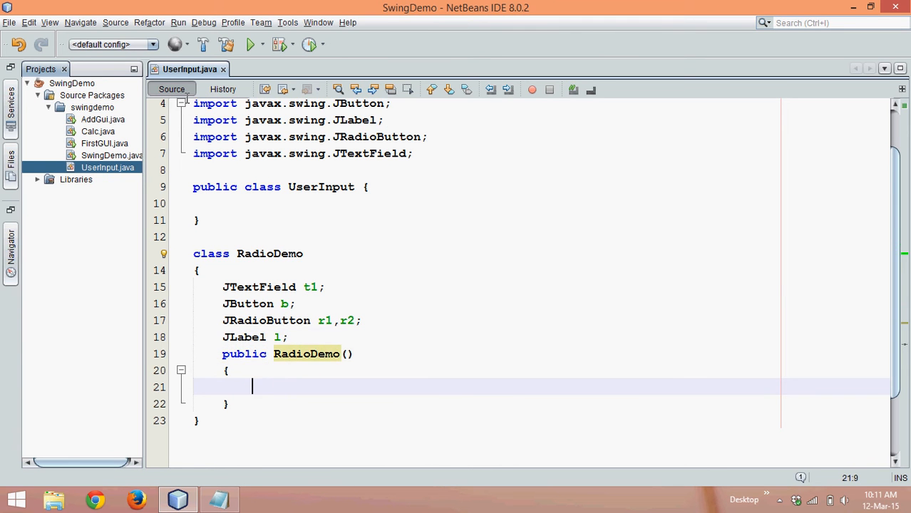
Create t1 as a 15-column JTextField and b as an "Ok" JButton.
text(t1)
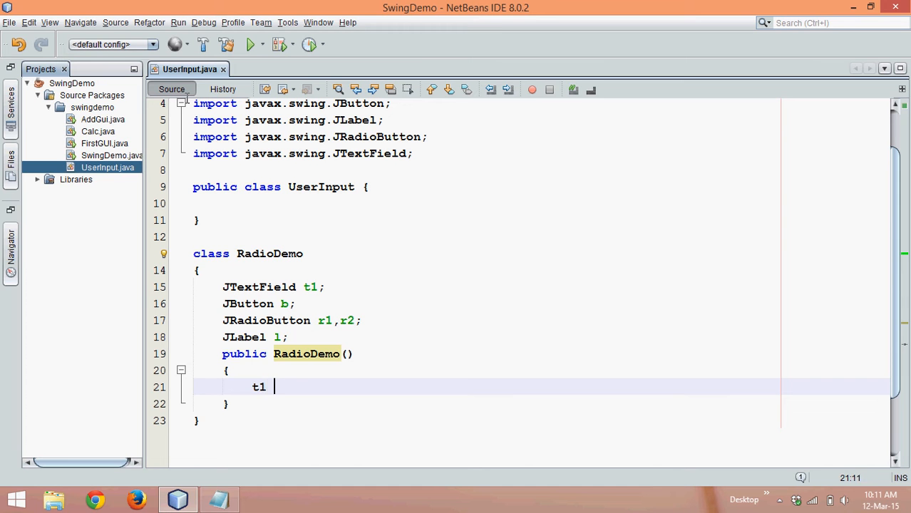
text(= JTextField(15);)
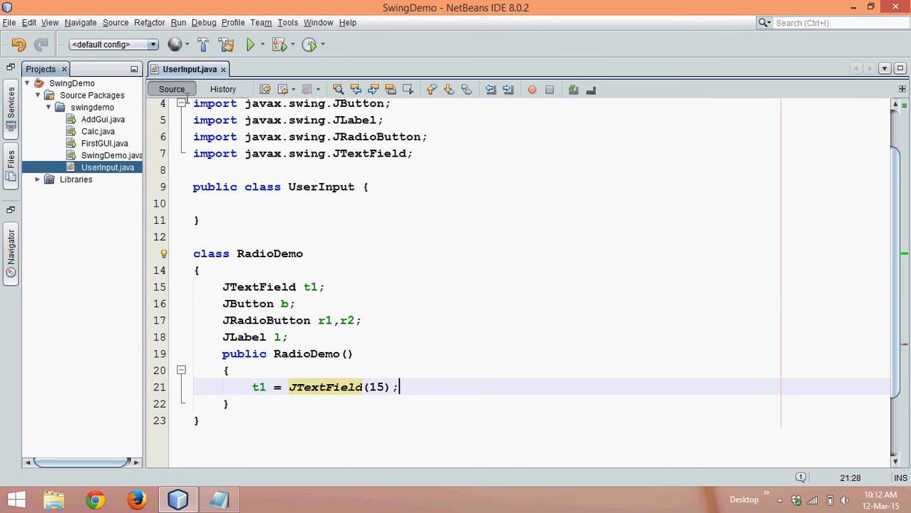
key(Return)
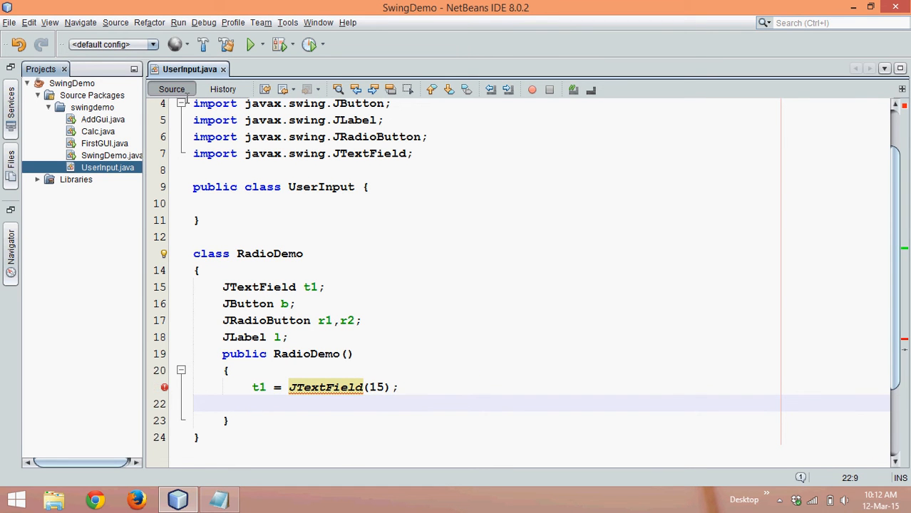
text(b = ne)
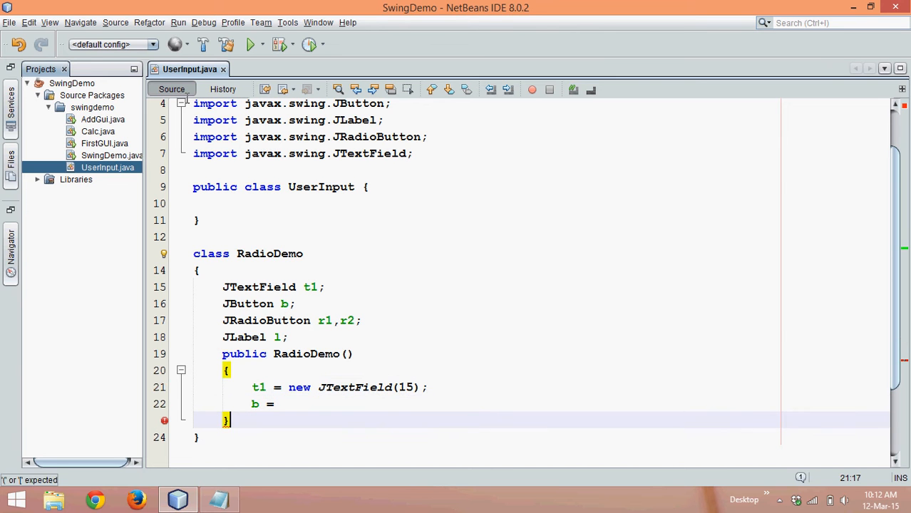
text(new)
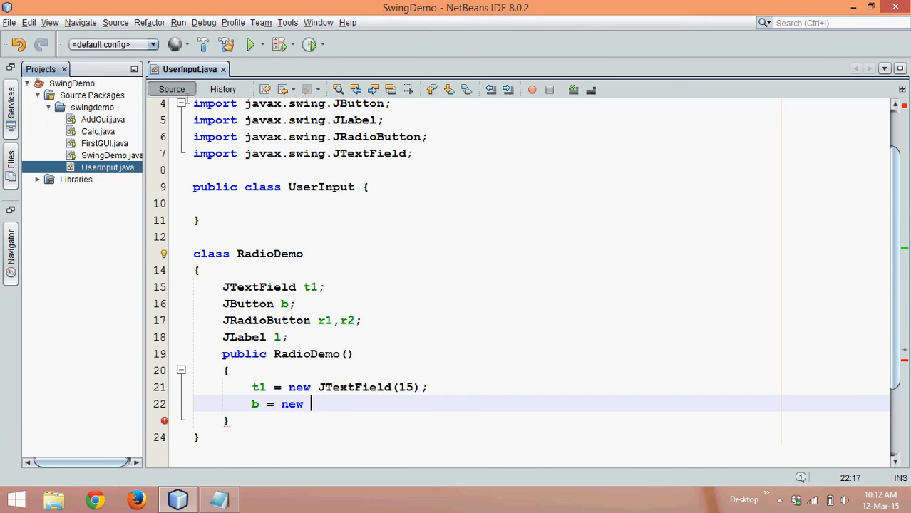
text(JBut)
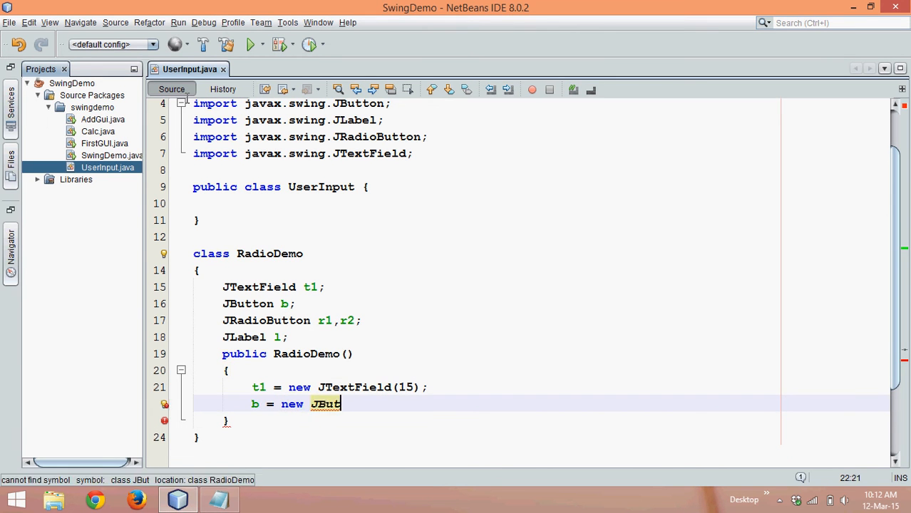
text(ton())
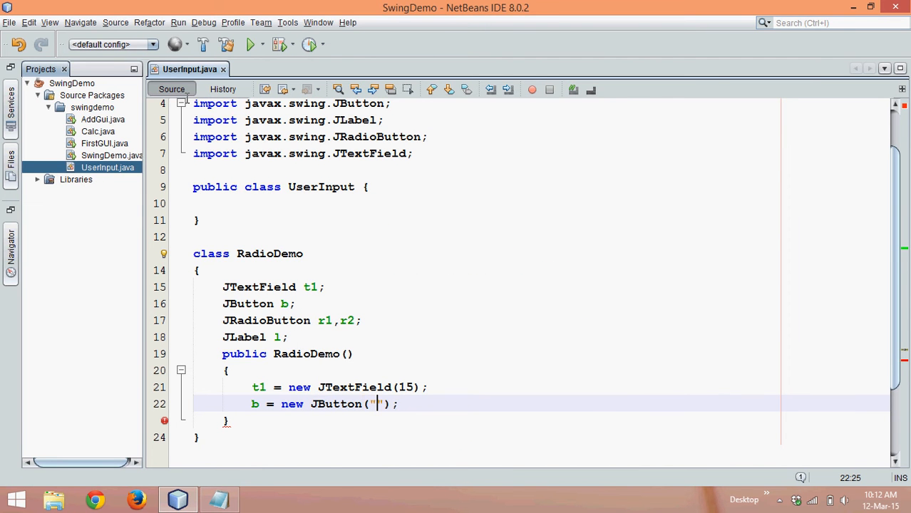
text(Ok)
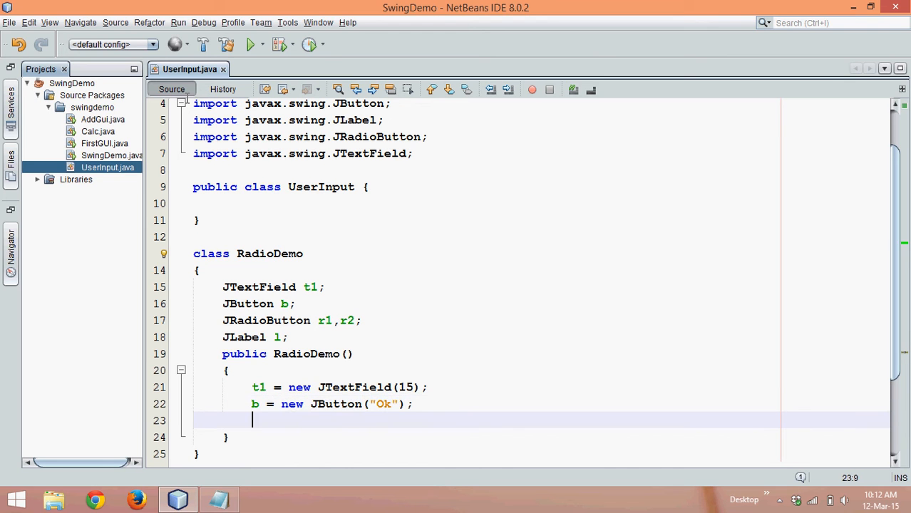
Create radio buttons r1 "Male" and r2 "Female".
text(J)
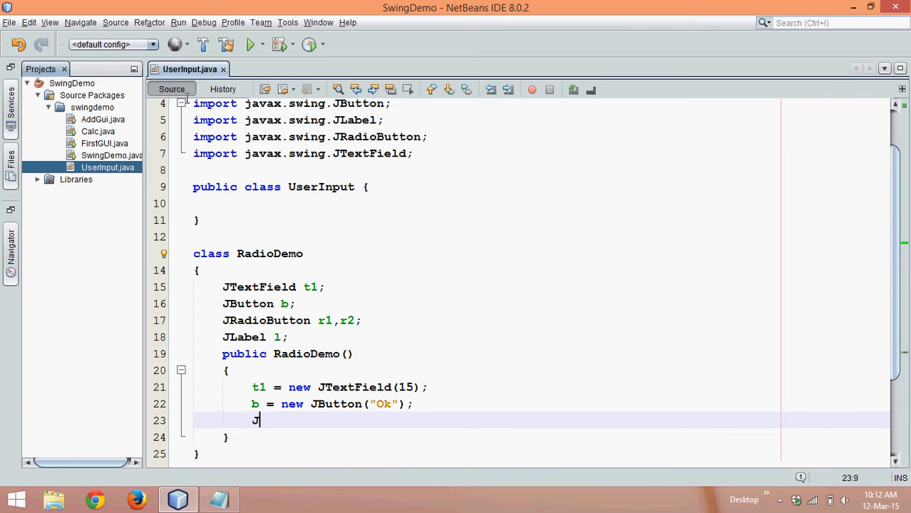
text(r1 =)
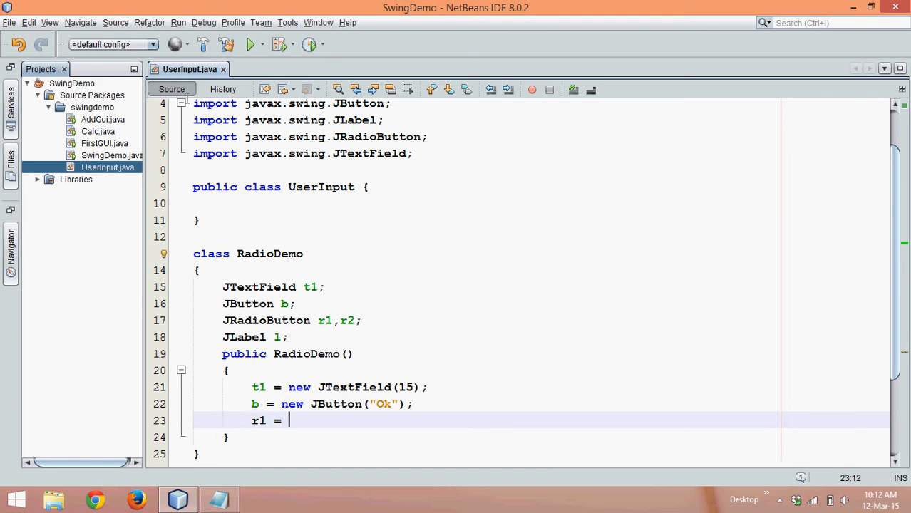
text(ne =)
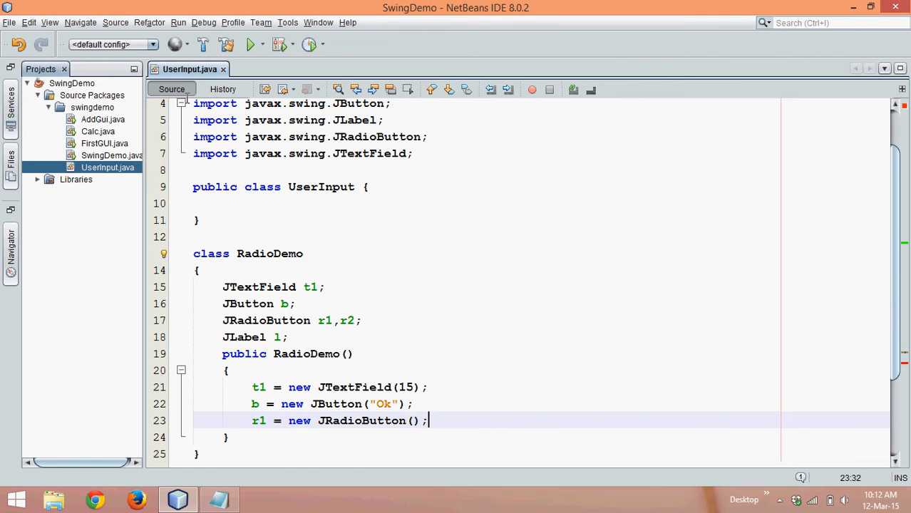
text("")
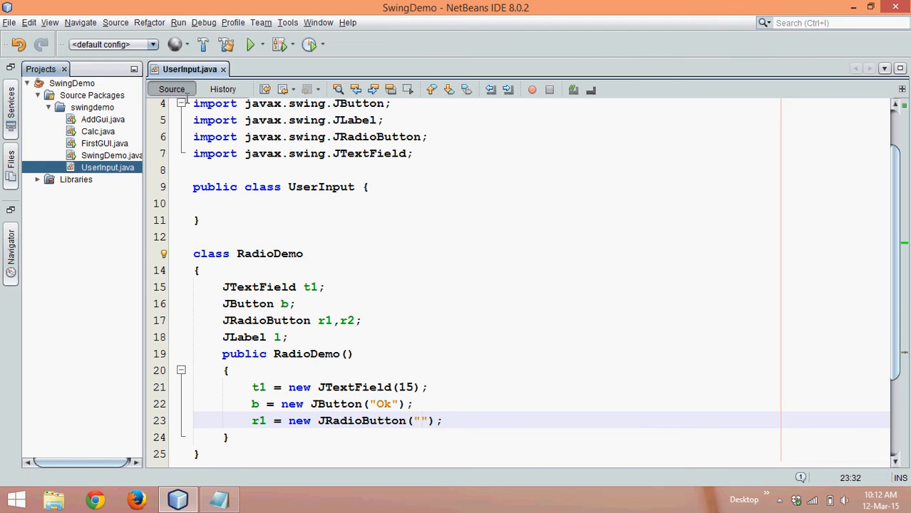
text(Male)
text(r2 =)
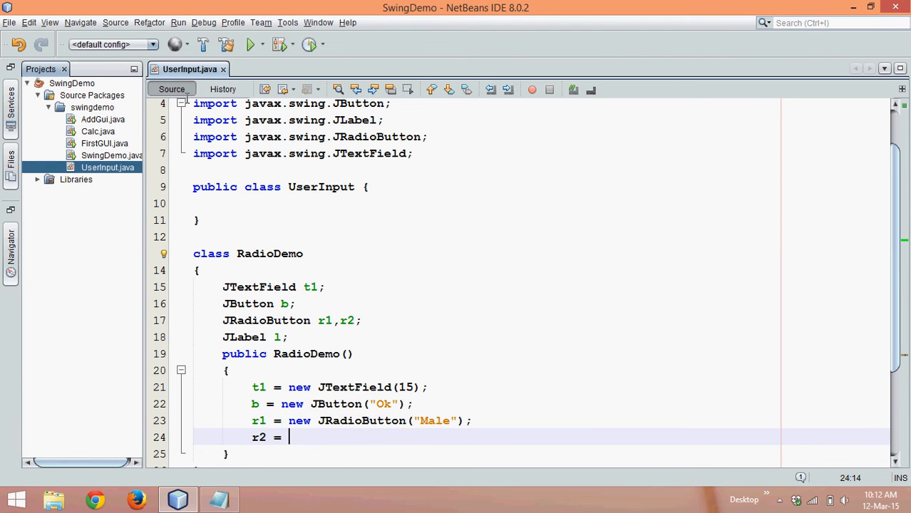
text(new JRadioButton)
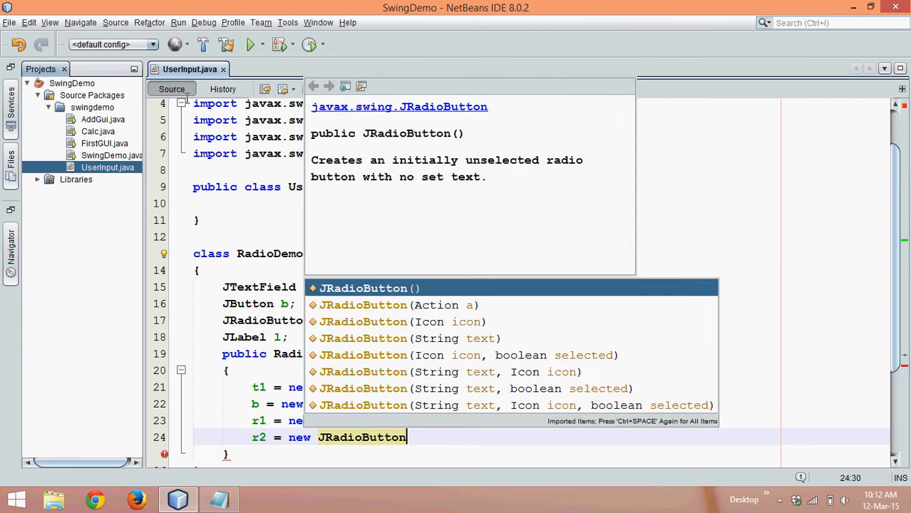
click(368, 288)
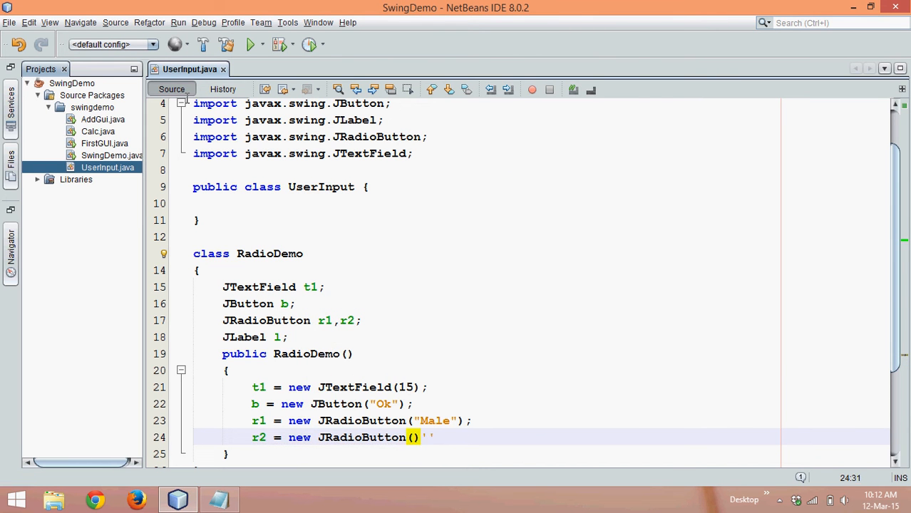
key(Backspace)
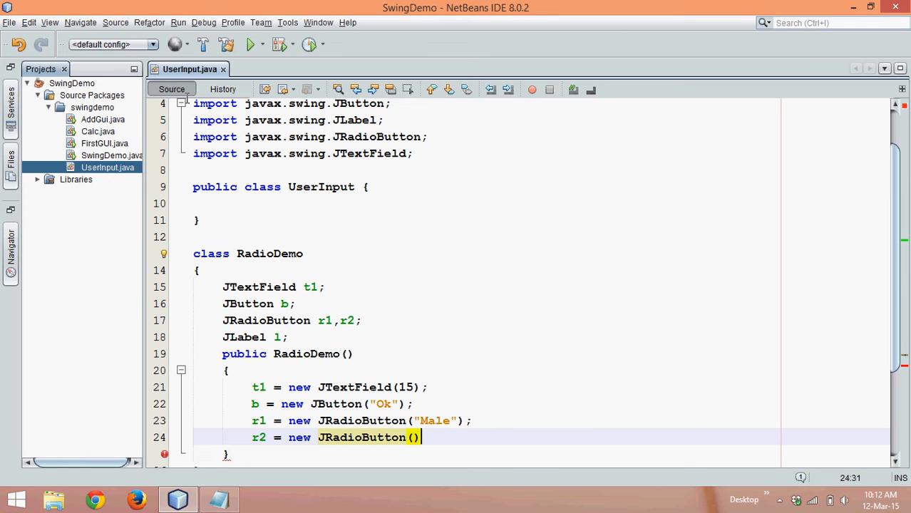
text("";)
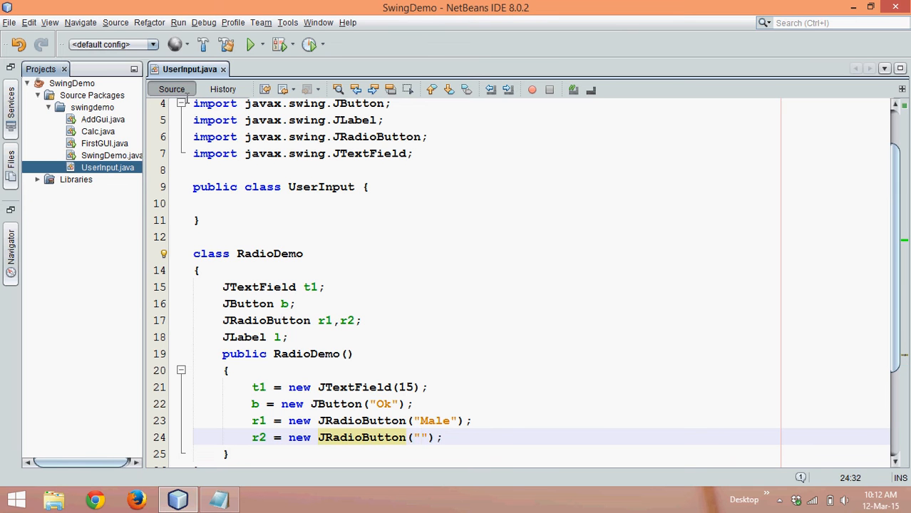
text(Female)
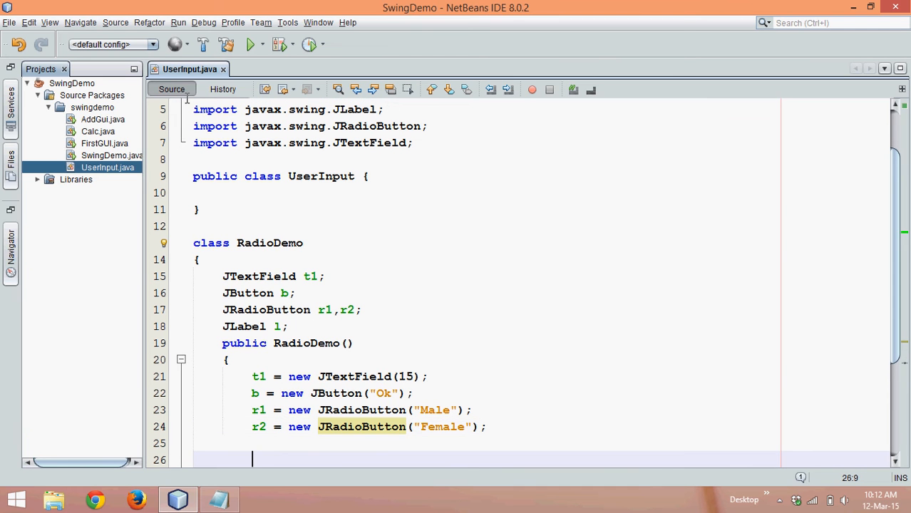
Create label l with the text "Greeting".
text(l =)
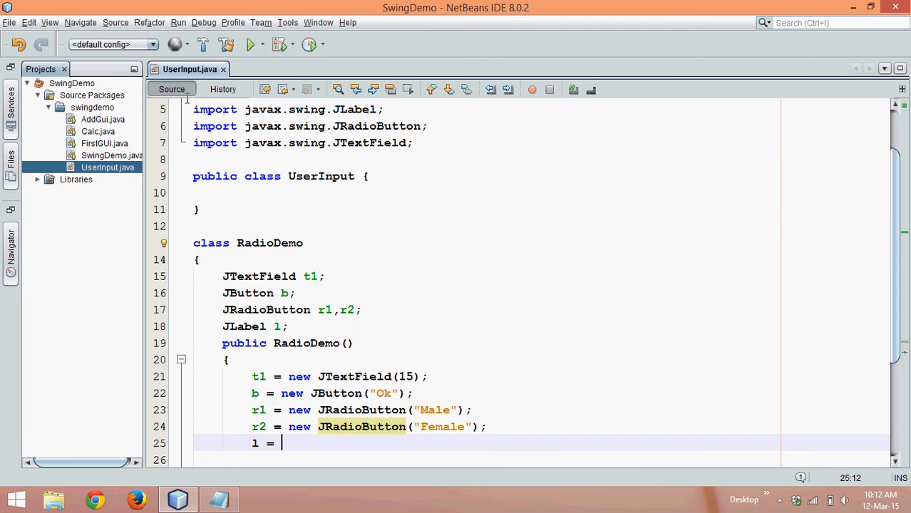
text(new)
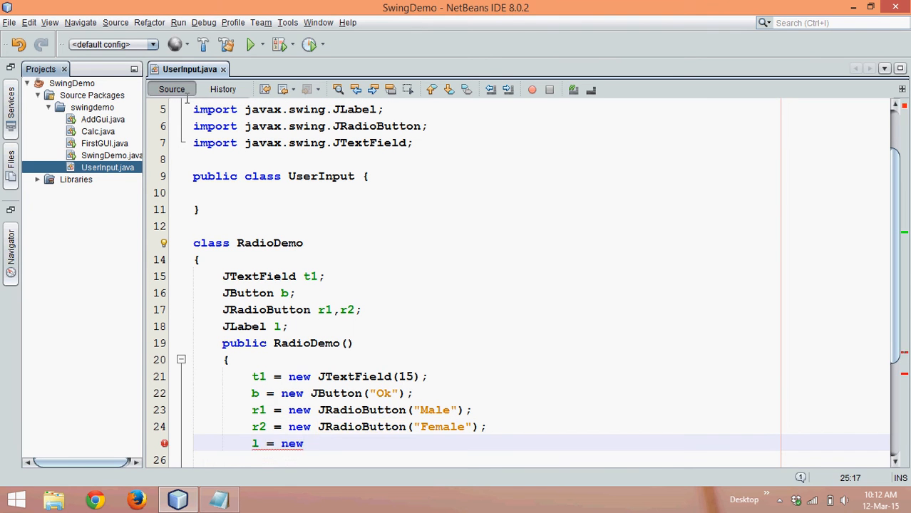
text(JLabel("Gr");)
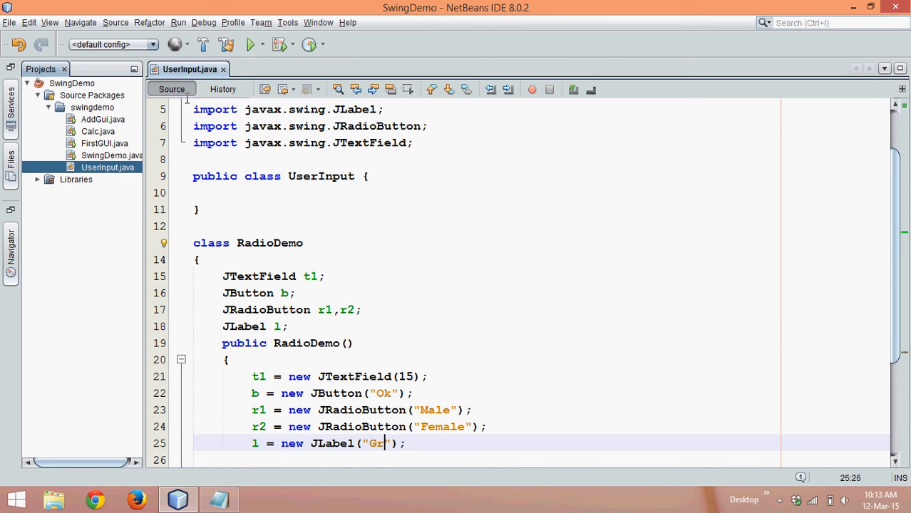
text(eeting)
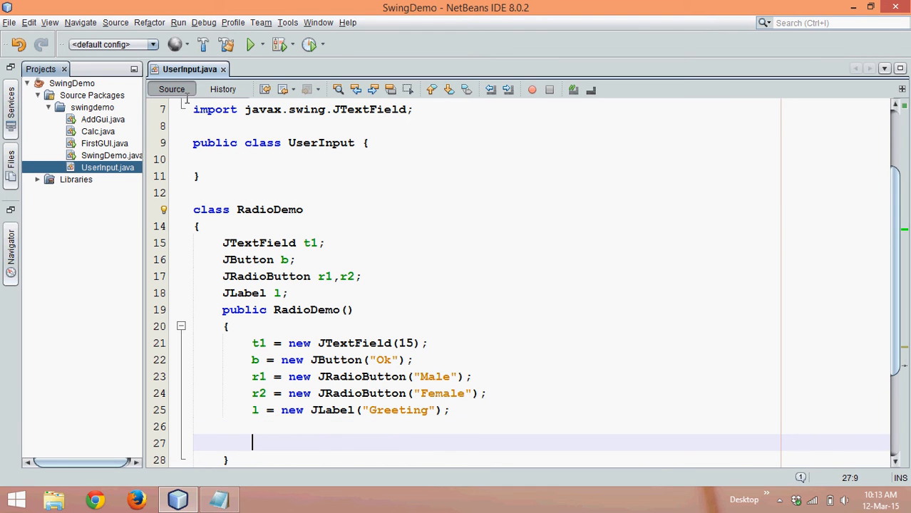
Add t1, b, r1, r2 and l to the frame.
text(add)
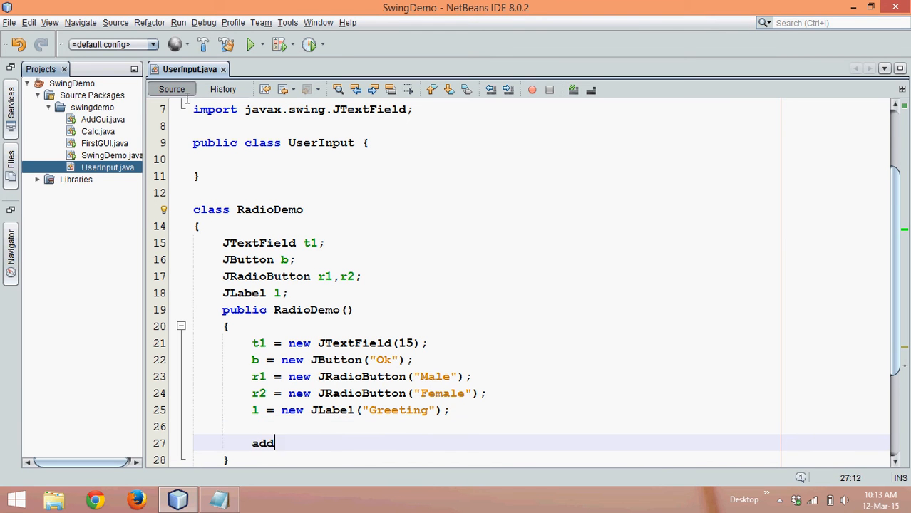
text((t2))
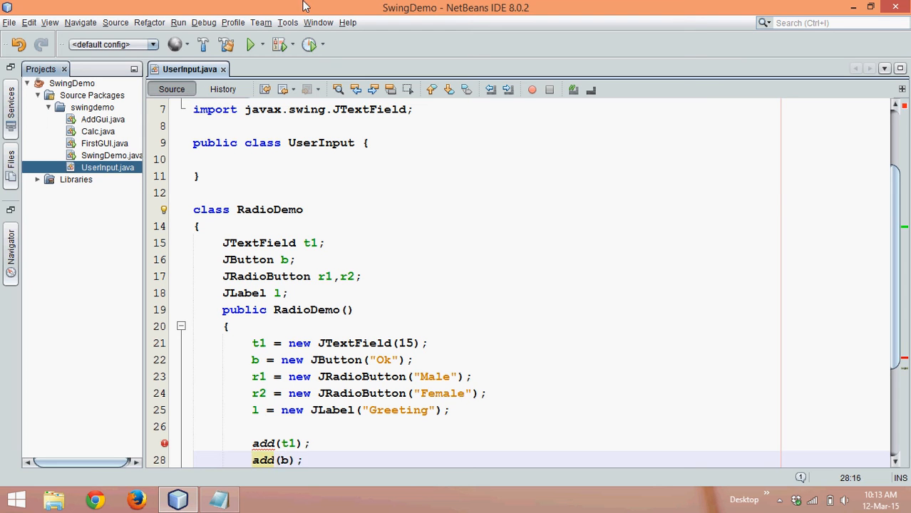
text(extends JFrame)
text(add()
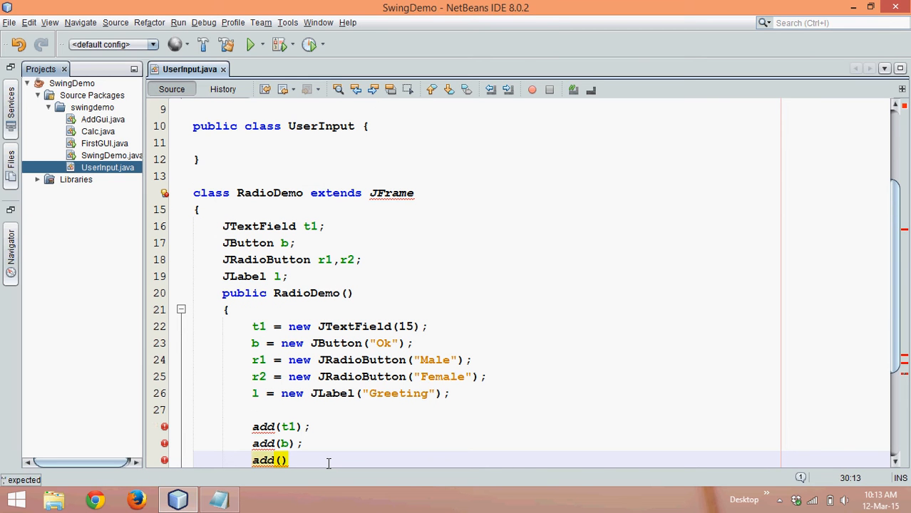
text(r1);)
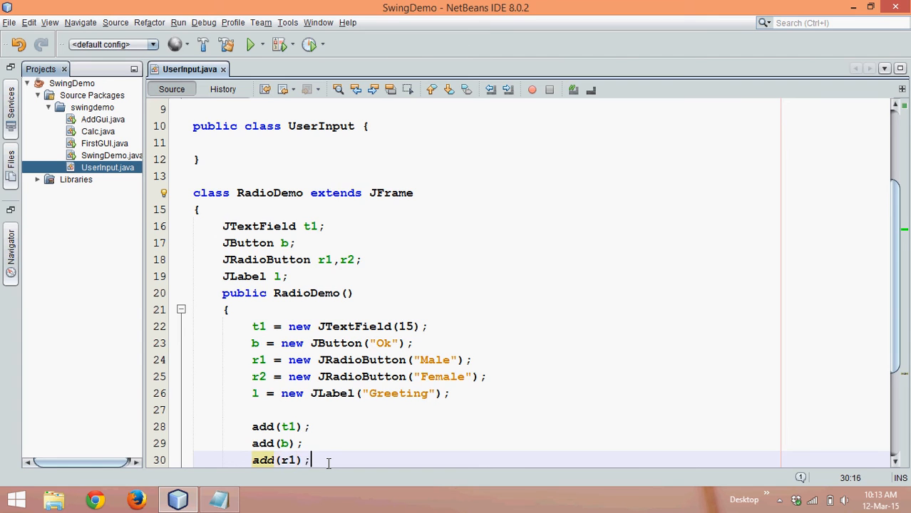
text(add(r2);)
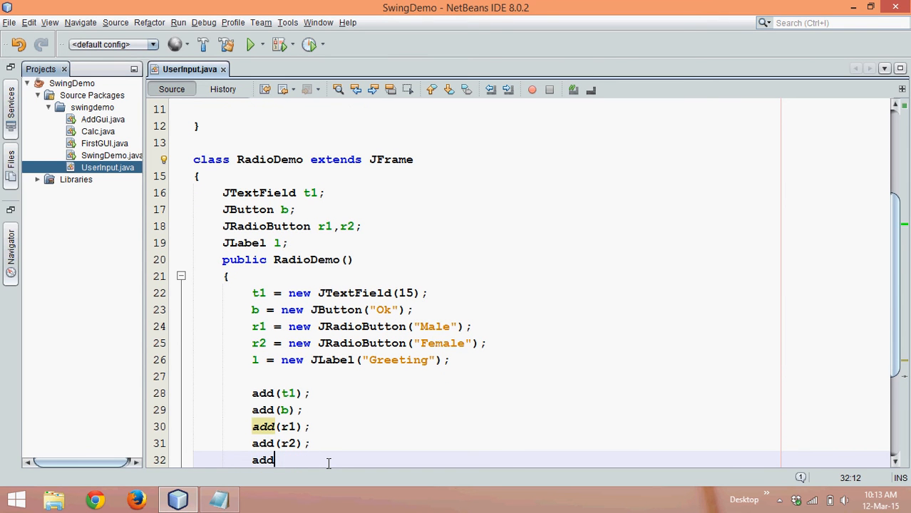
text(())
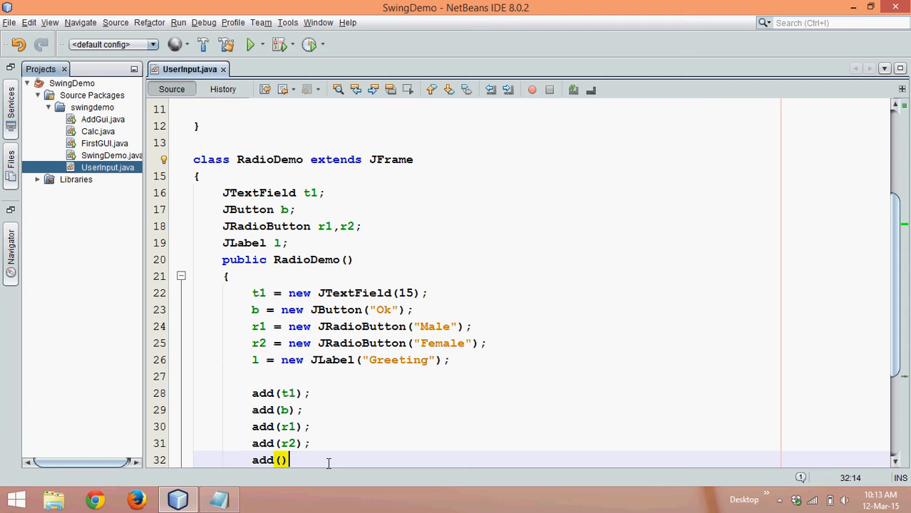
text(l);)
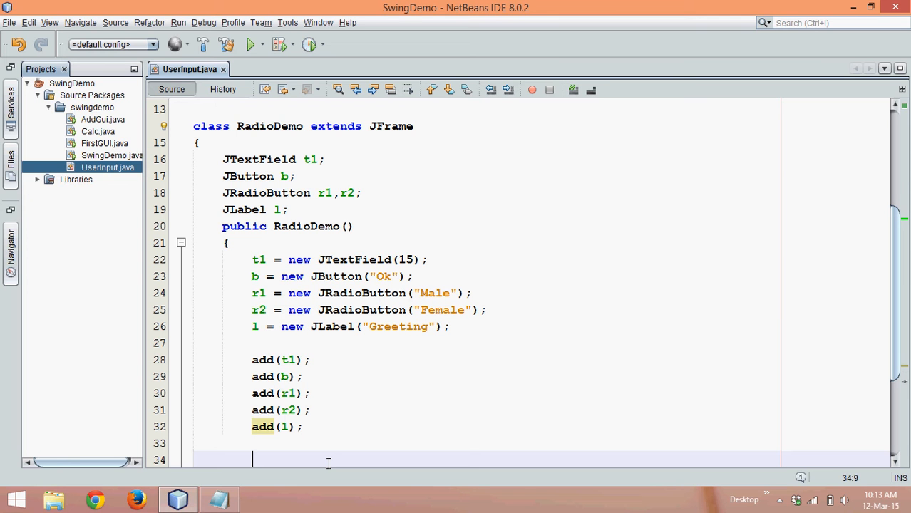
Set FlowLayout, 400x400 size, visibility and exit-on-close, and fix the Swing imports.
scroll(down, 3)
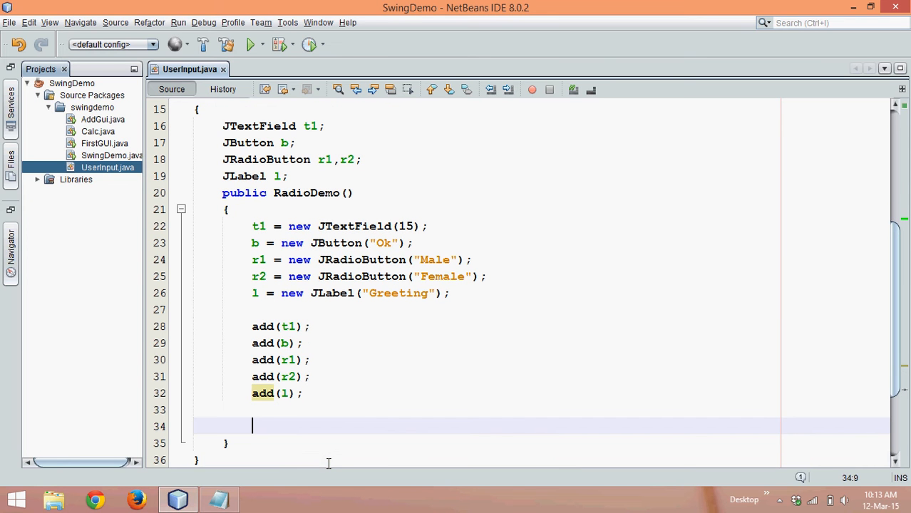
text(swing)
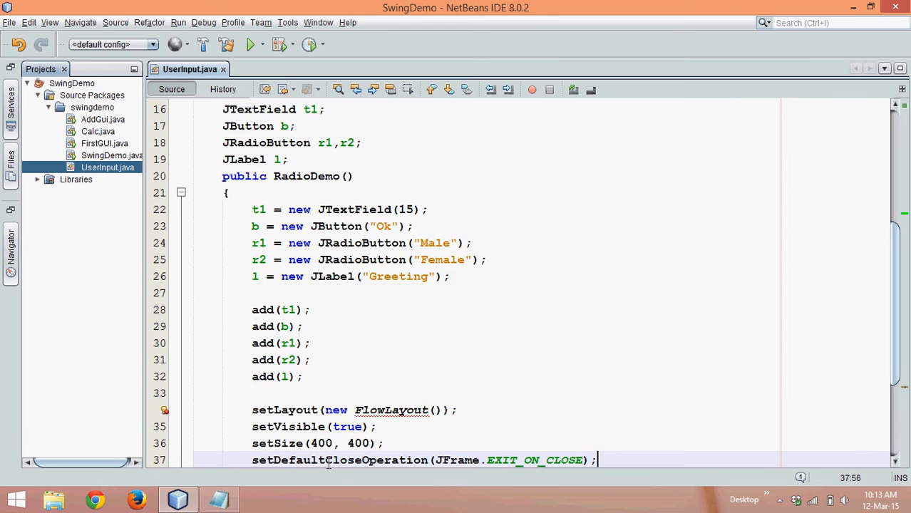
scroll(down, 3)
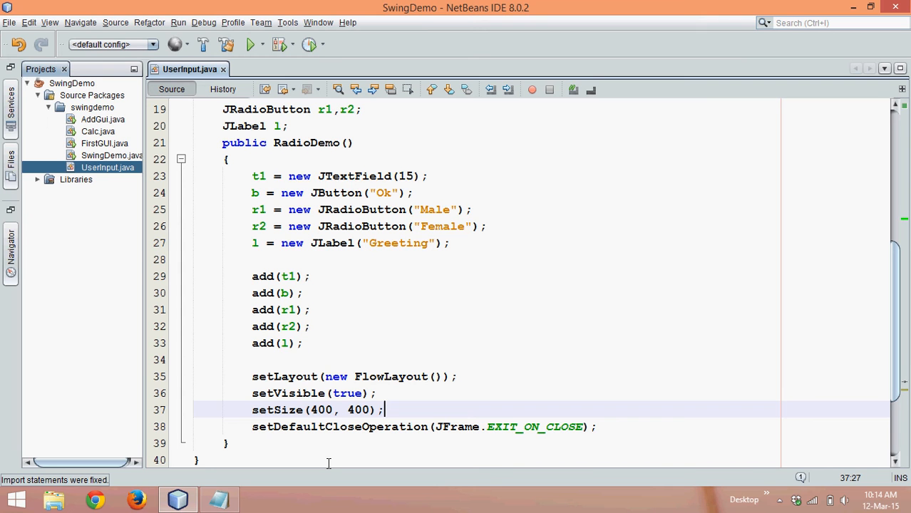
Add an anonymous ActionListener to b, clearing the generated placeholder in actionPerformed.
click(302, 343)
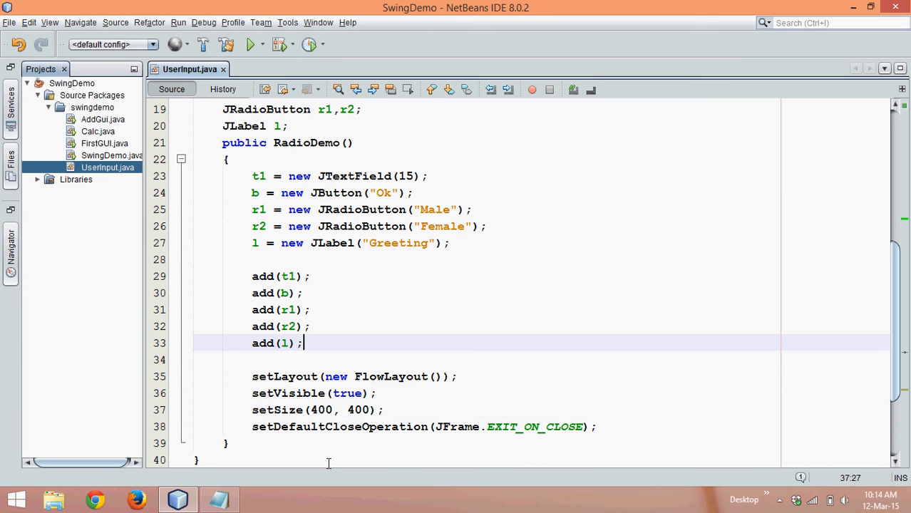
text(b)
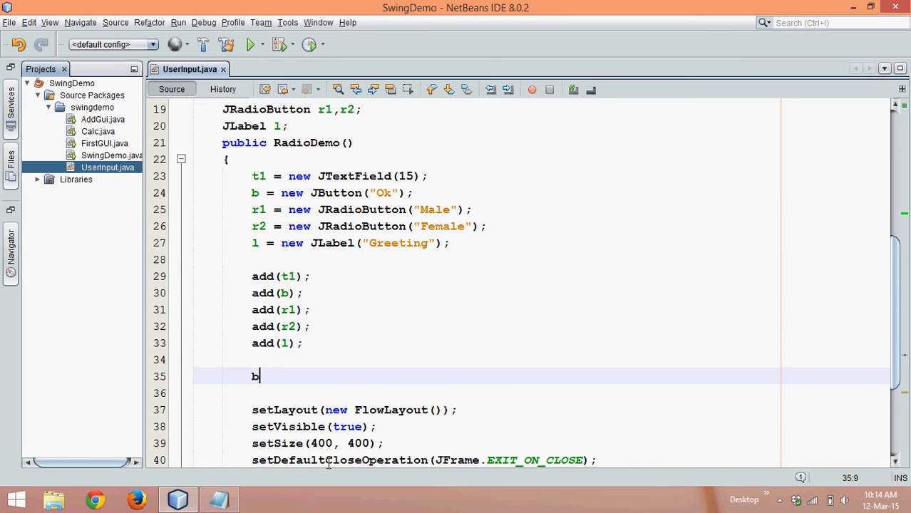
text(.addActionListener(null);)
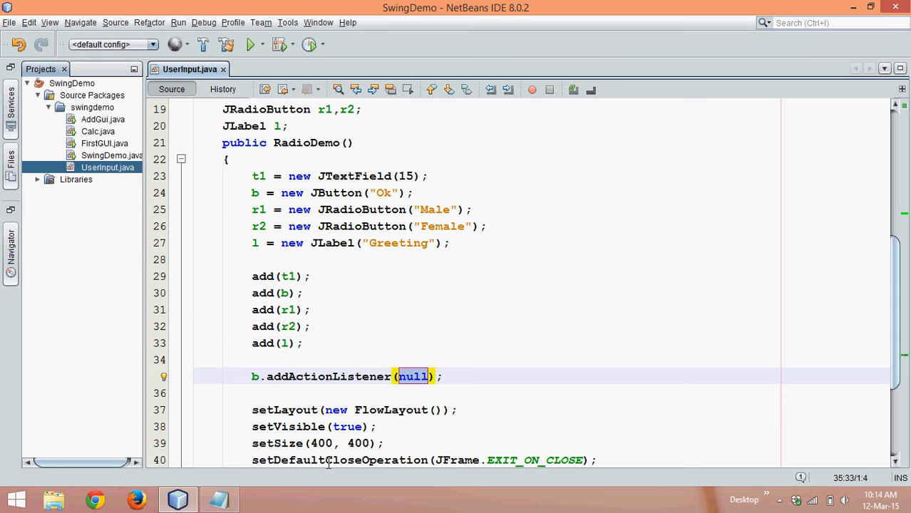
text(new)
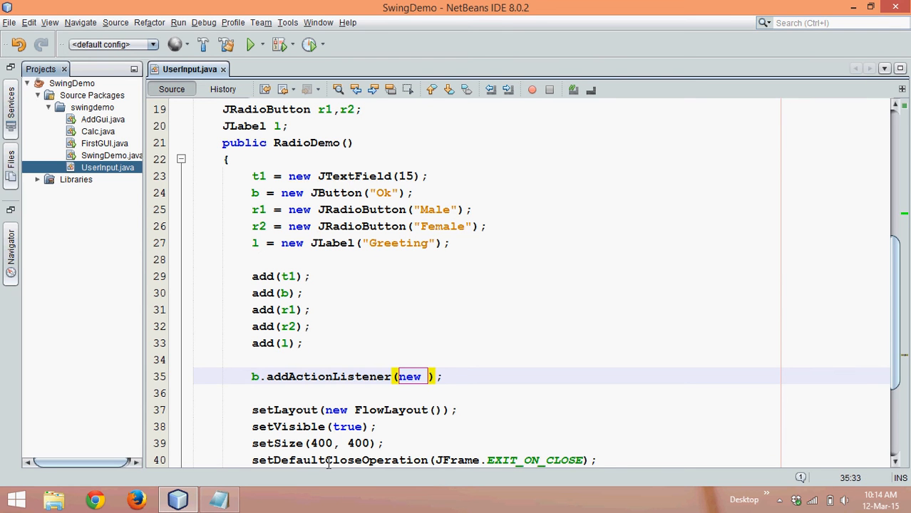
text(ActionListener()
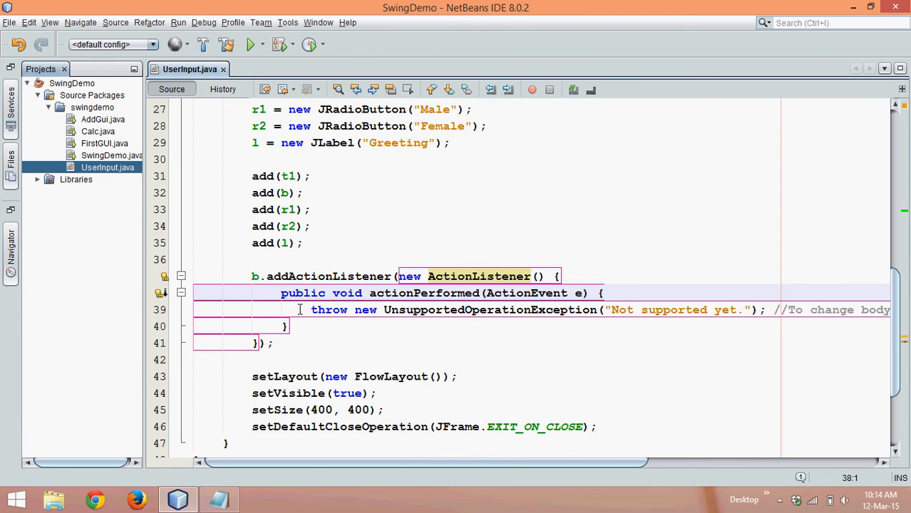
key(Delete)
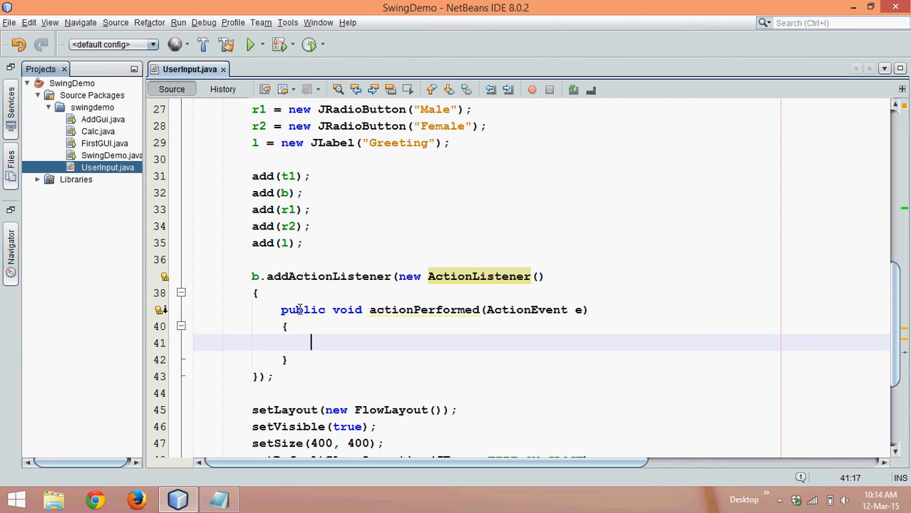
text(String)
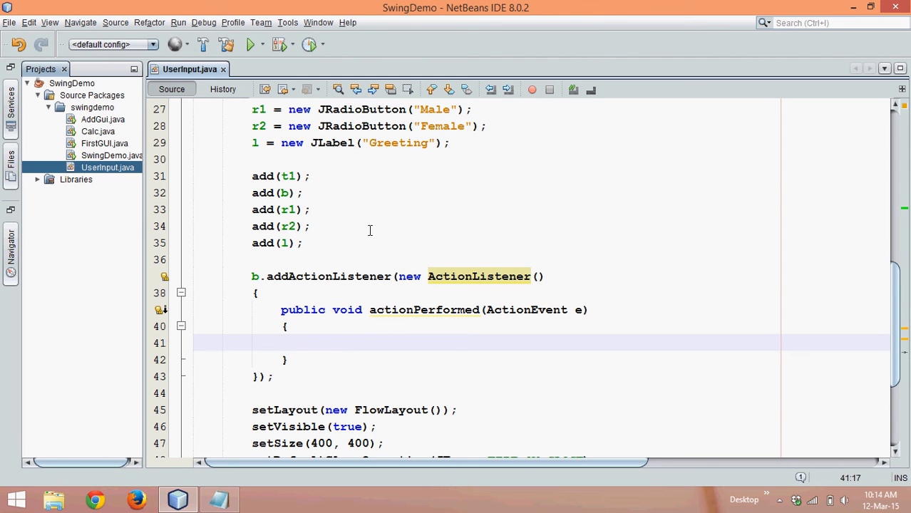
click(292, 210)
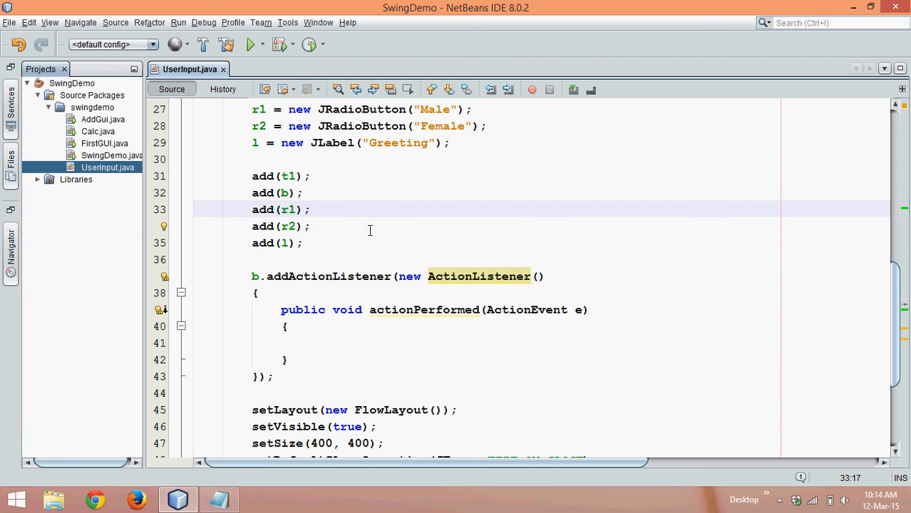
scroll(up, 3)
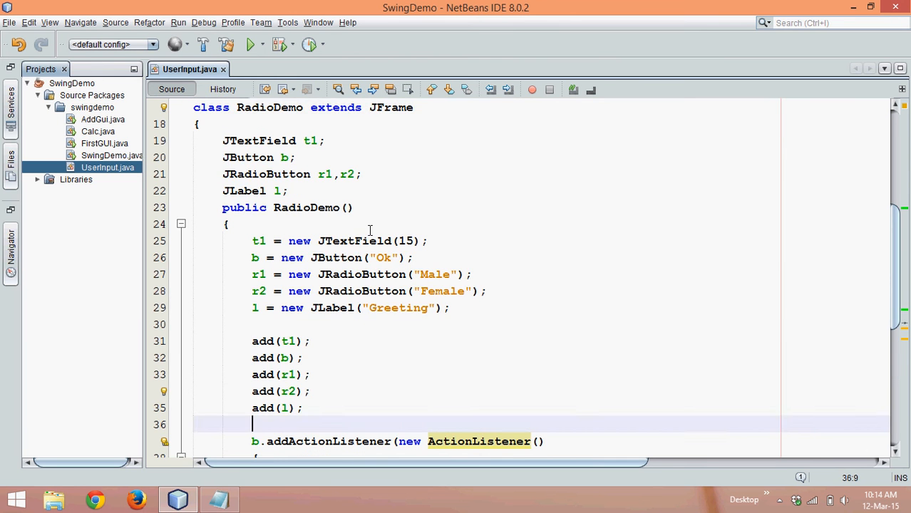
Write RadioDemo r = new RadioDemo(); inside main.
scroll(up, 3)
text(public static void main(String[] args)
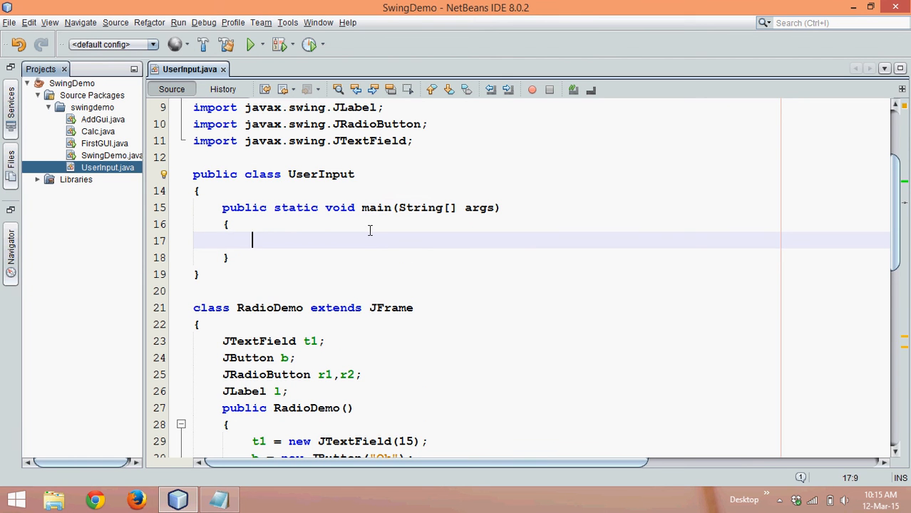
text(Rad)
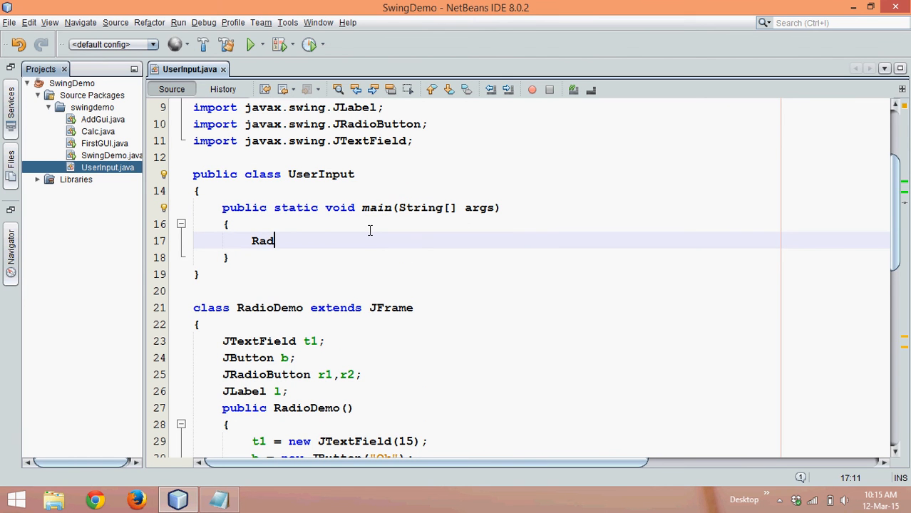
text(ioDemo)
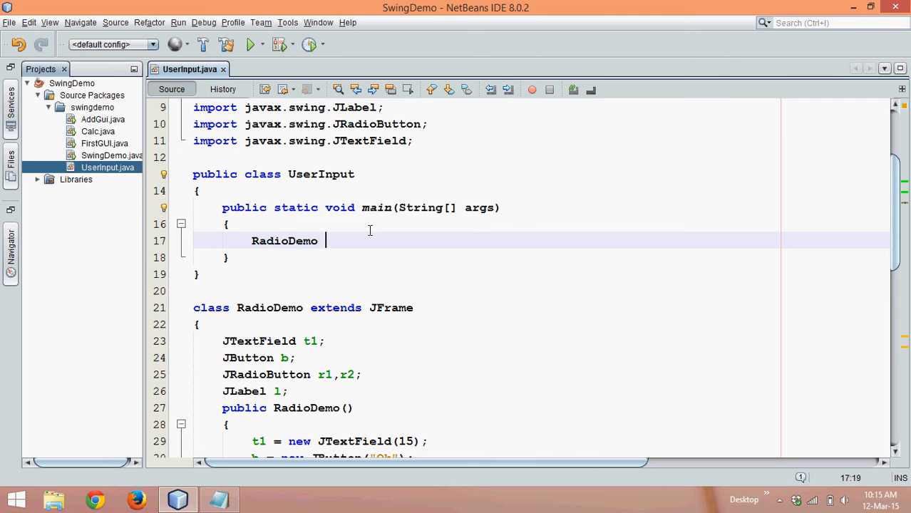
text(r = new R)
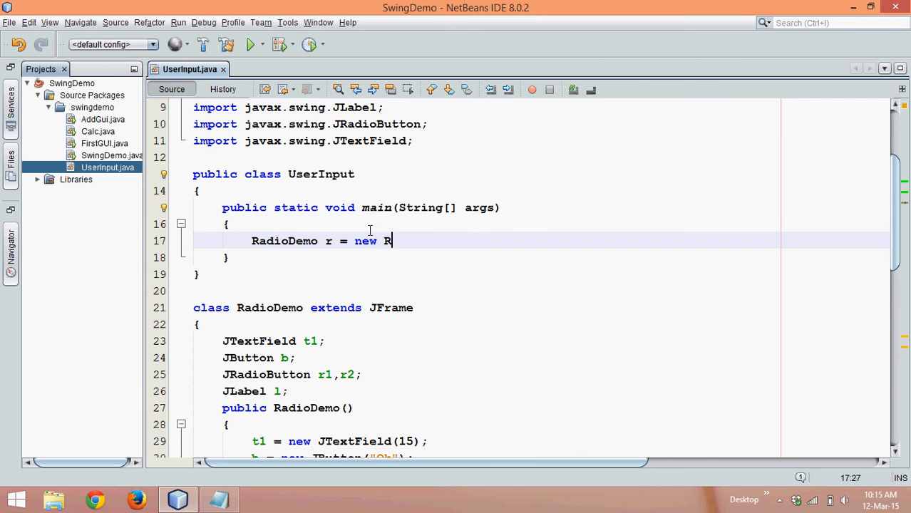
text(adioDemo())
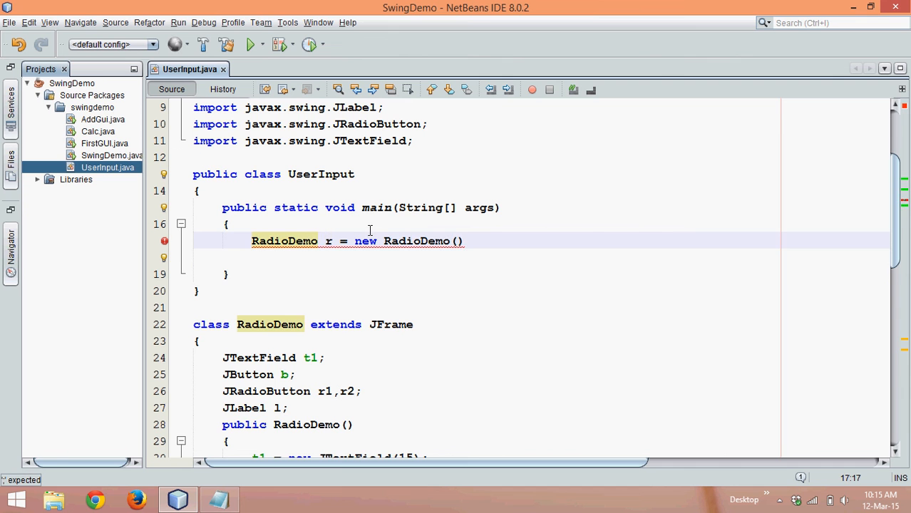
text(;)
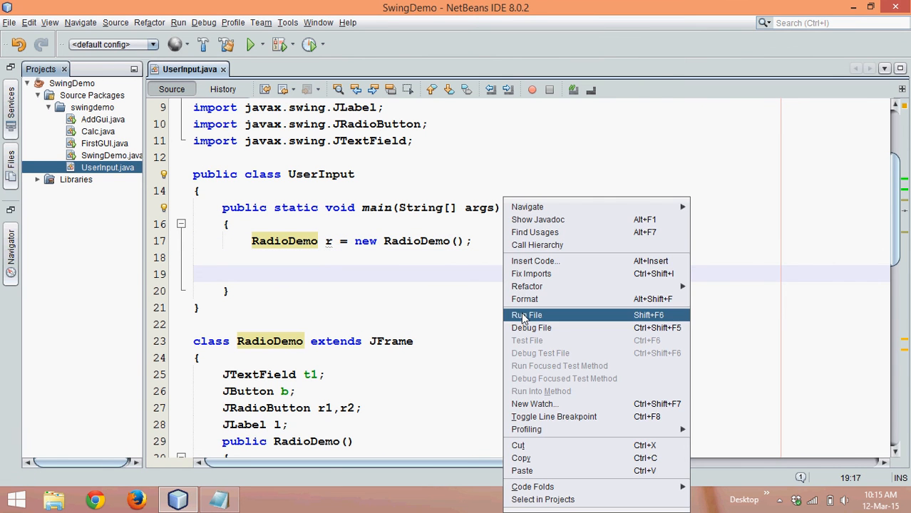
Run UserInput.java and resize the RadioDemo window.
click(527, 314)
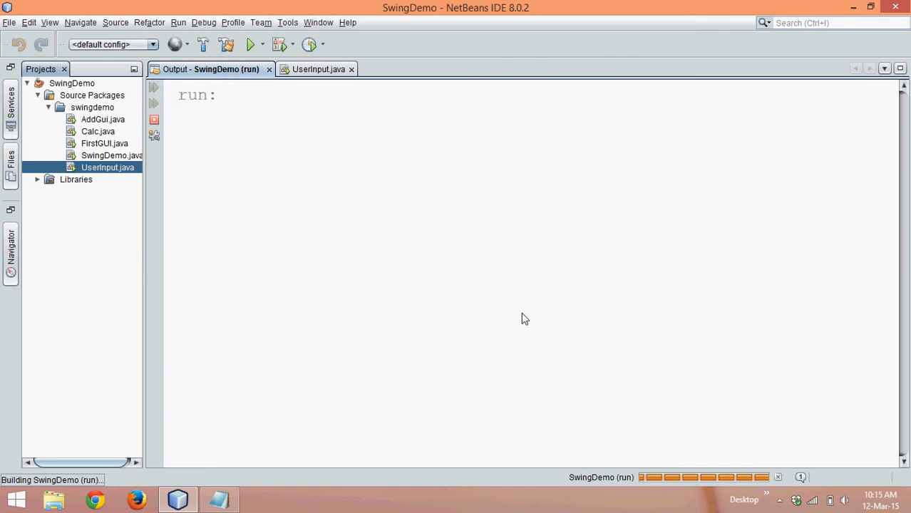
click(251, 44)
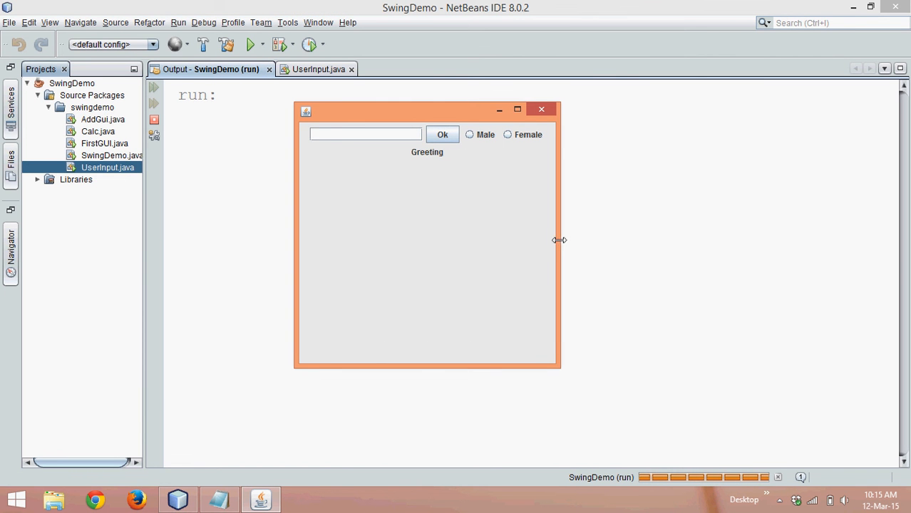
drag(560, 240, 409, 221)
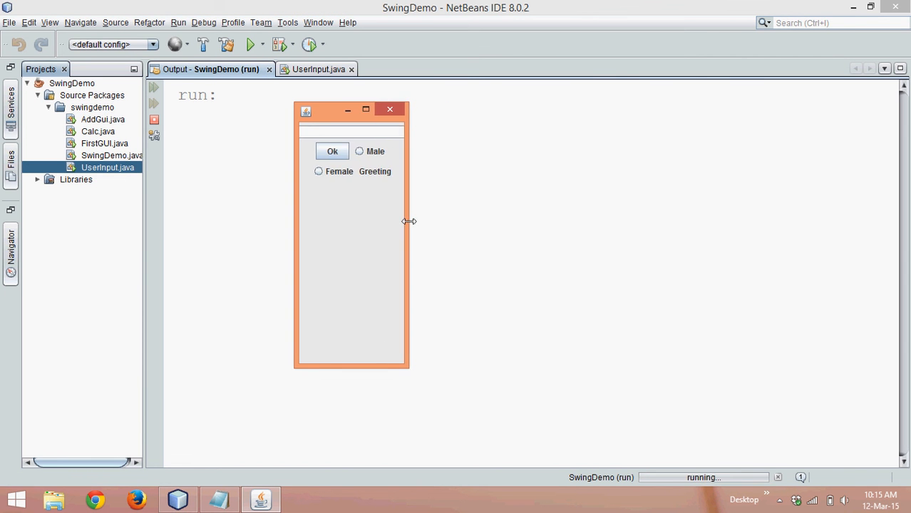
drag(410, 221, 513, 240)
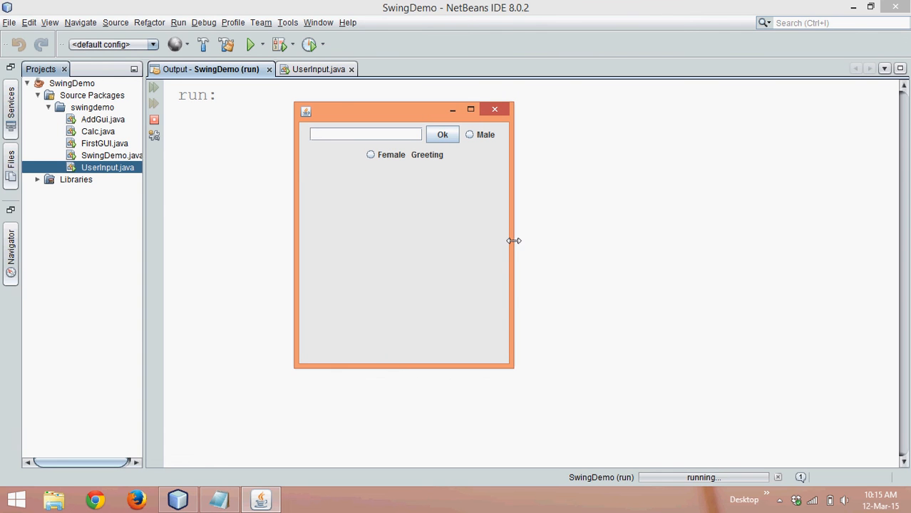
drag(513, 240, 559, 240)
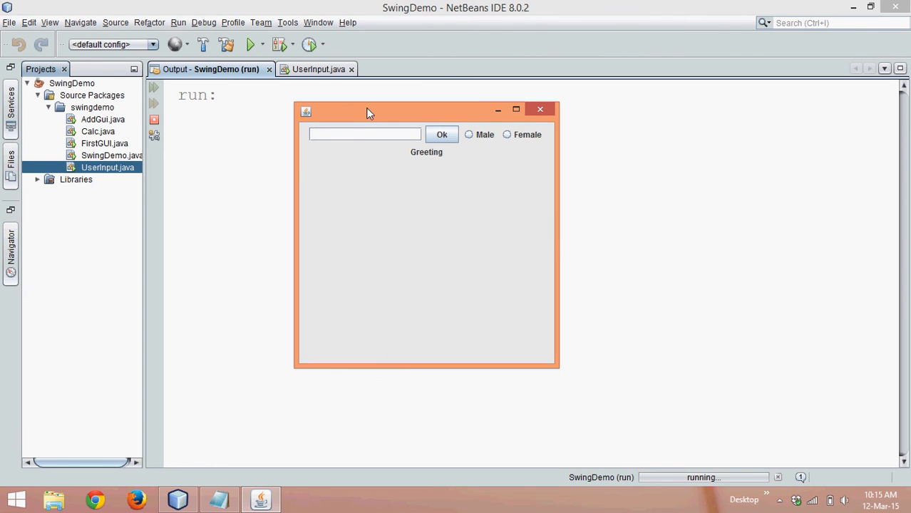
Submit the names Navin and Sheetal, toggling the Male option.
text(N)
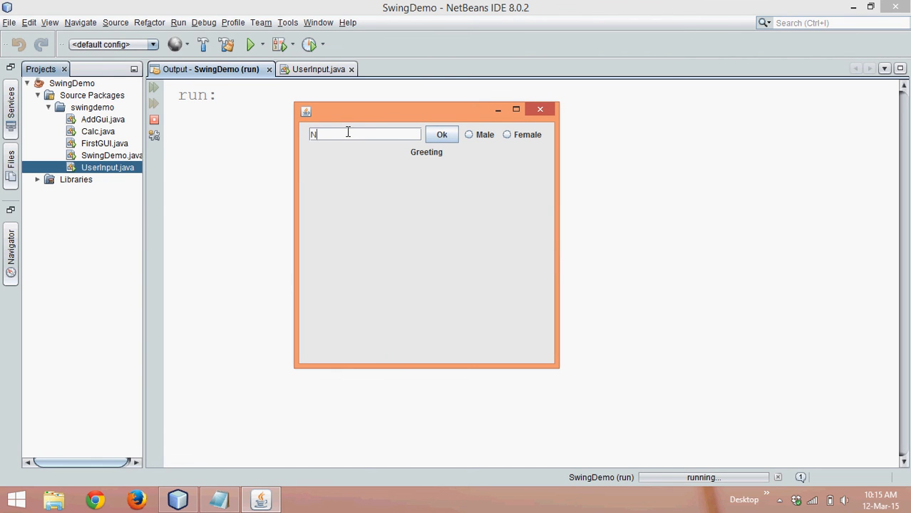
text(avin)
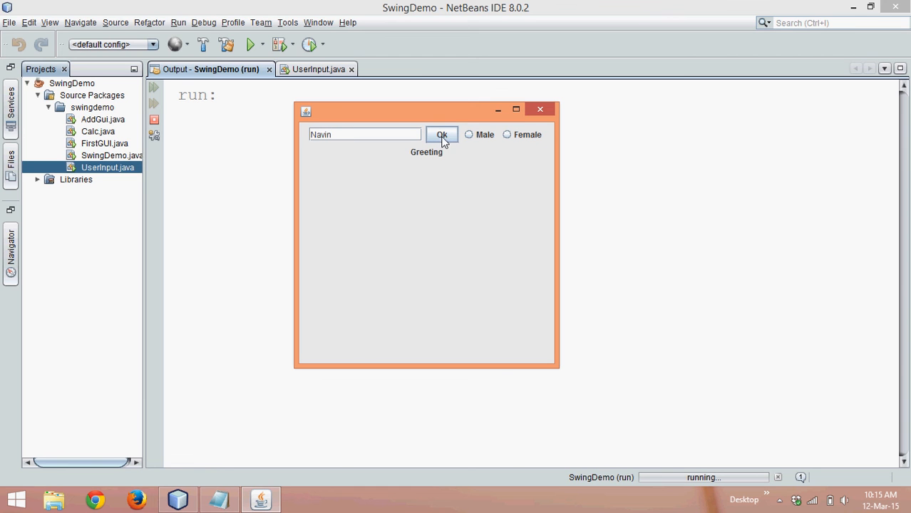
click(469, 135)
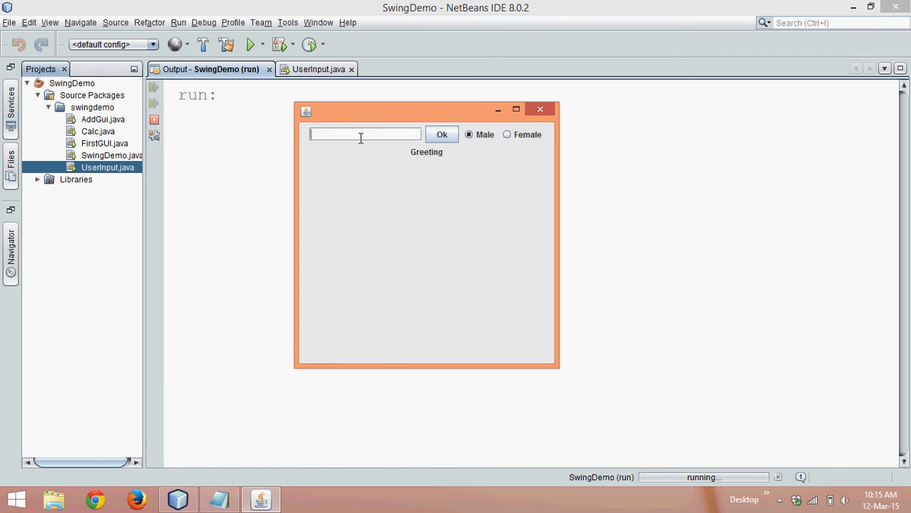
text(Sheet)
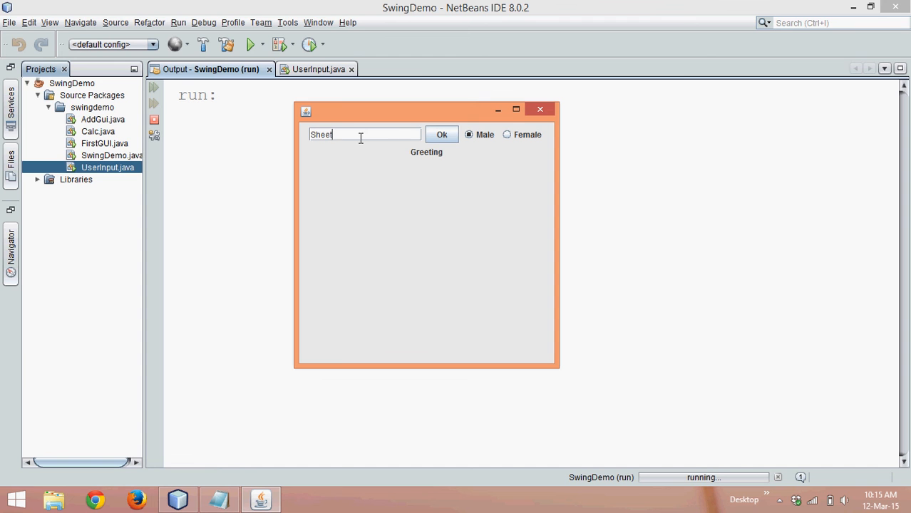
text(al)
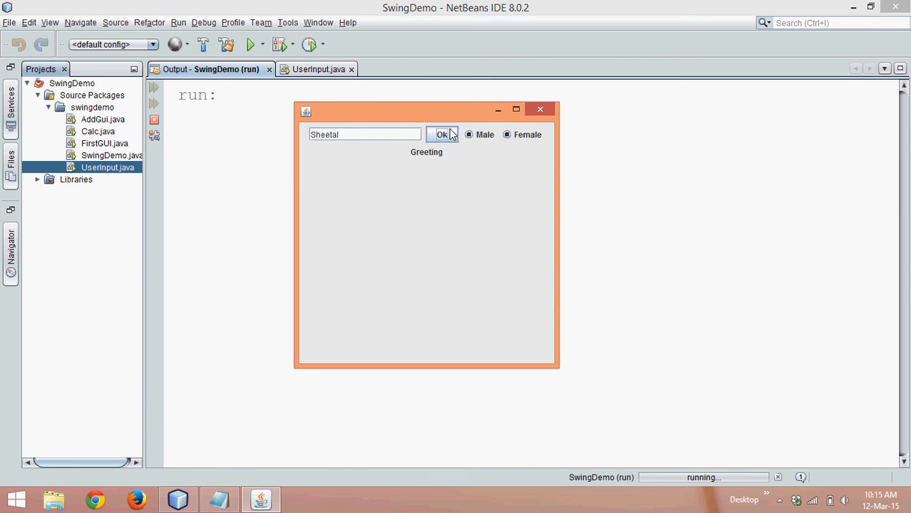
mouse_move(444, 156)
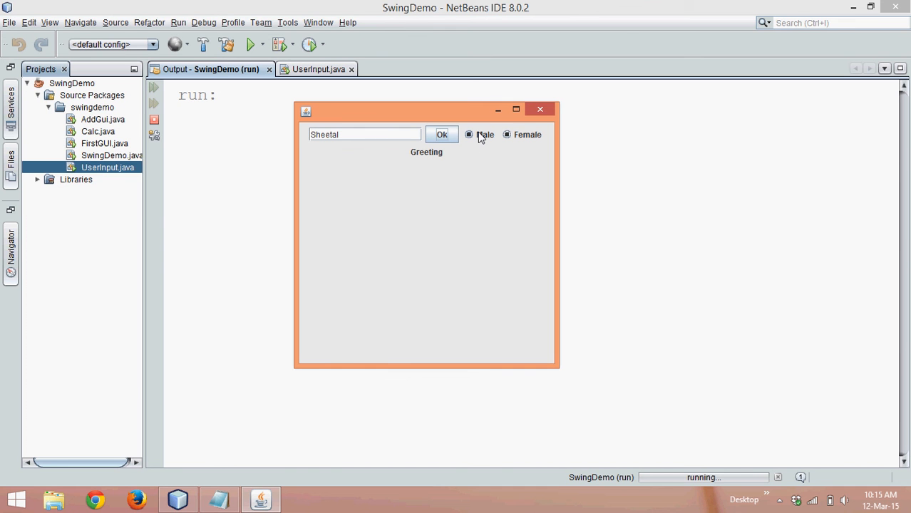
click(507, 135)
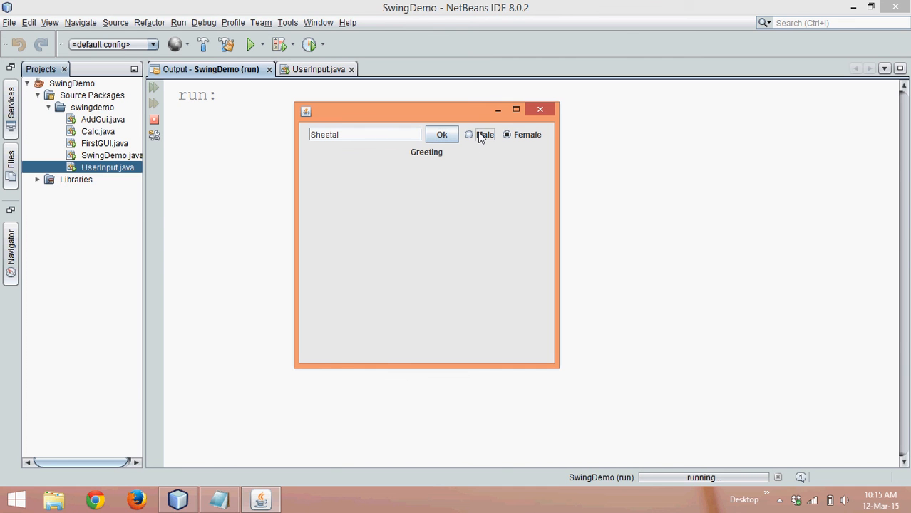
click(469, 134)
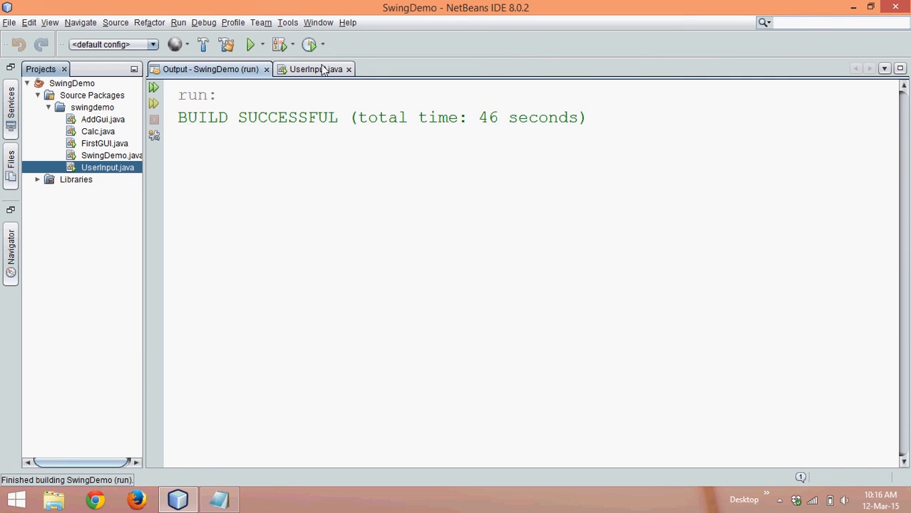
Create ButtonGroup bg in the constructor and add r1 and r2 to it.
click(314, 69)
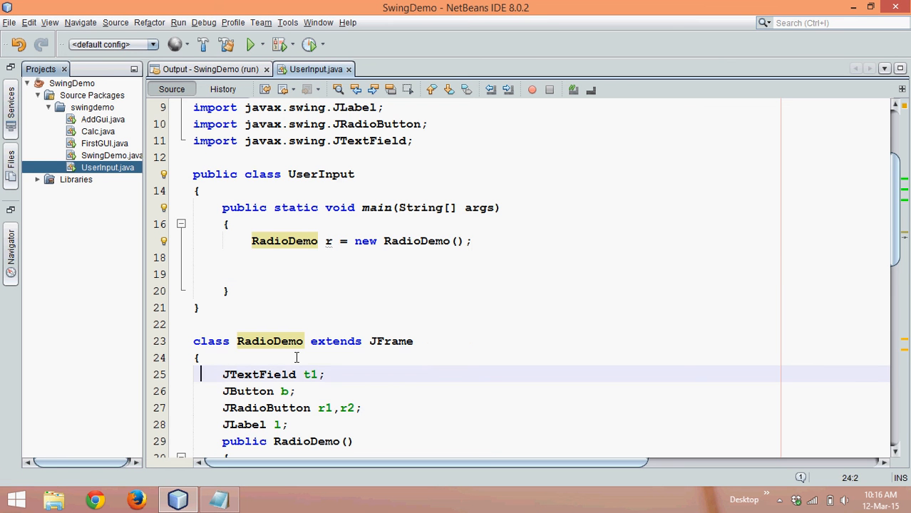
scroll(down, 3)
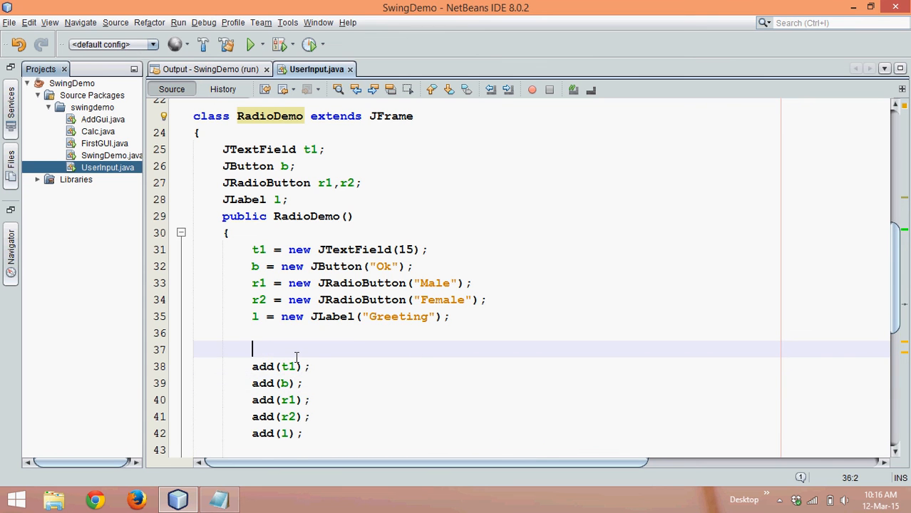
key(enter)
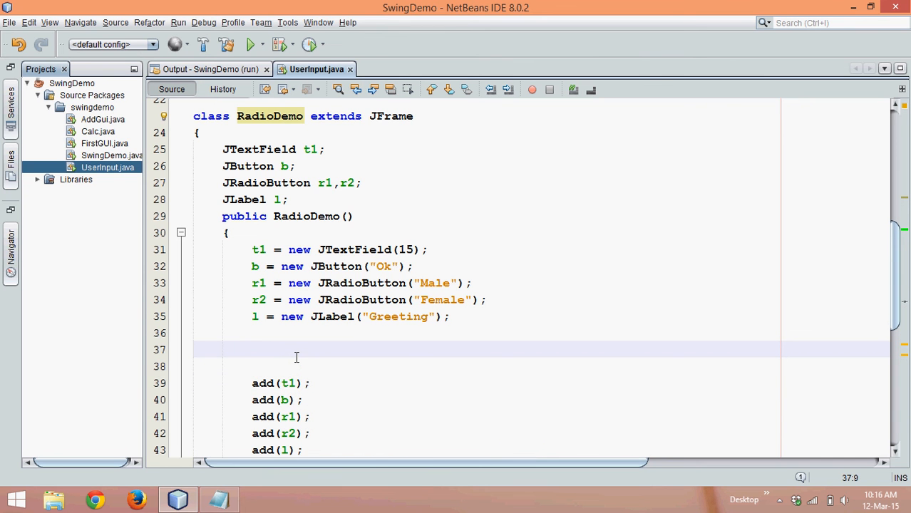
text(B)
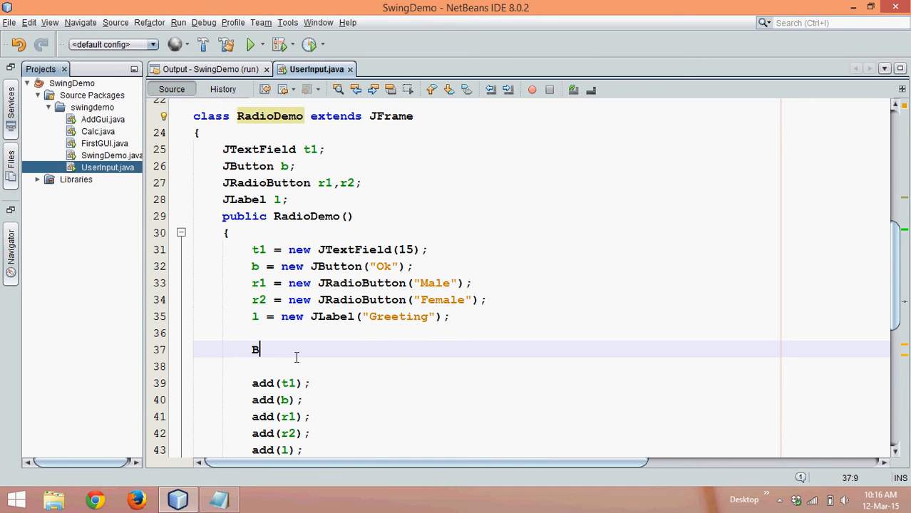
text(uttonG)
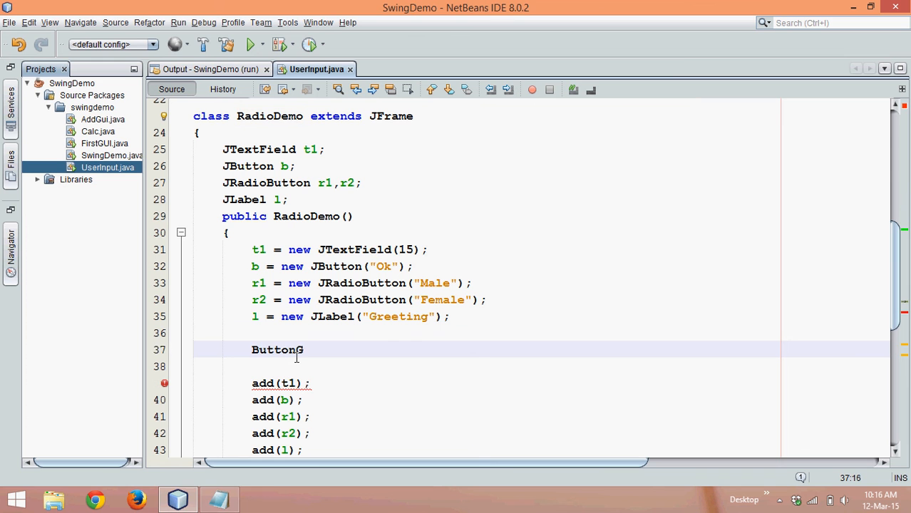
text(Group b)
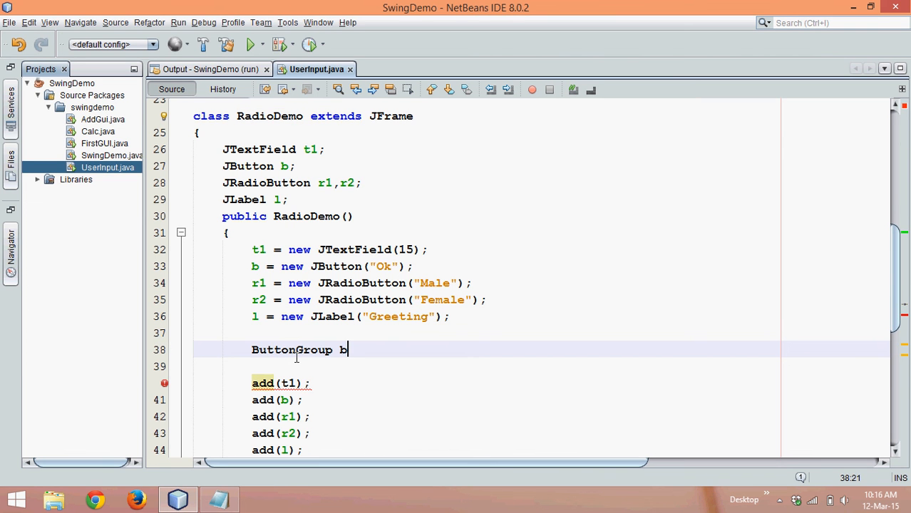
text(g = new)
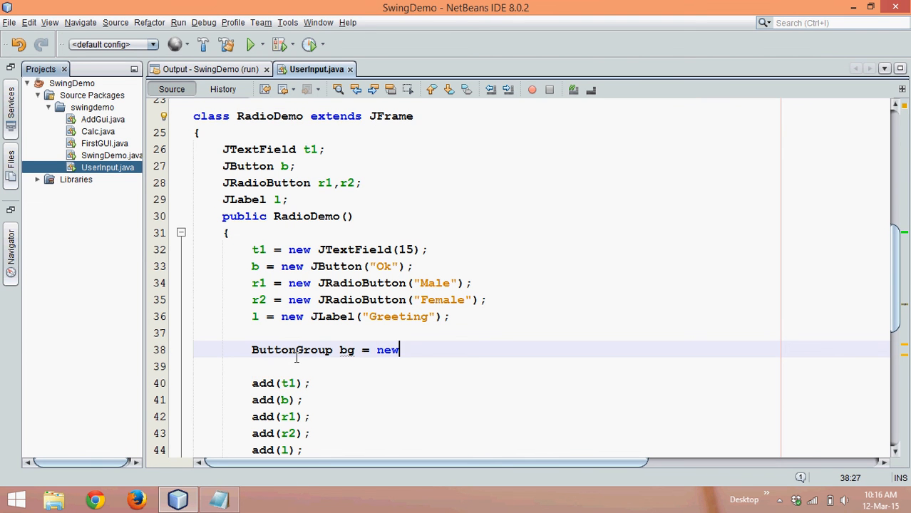
text(ButtonGroup();)
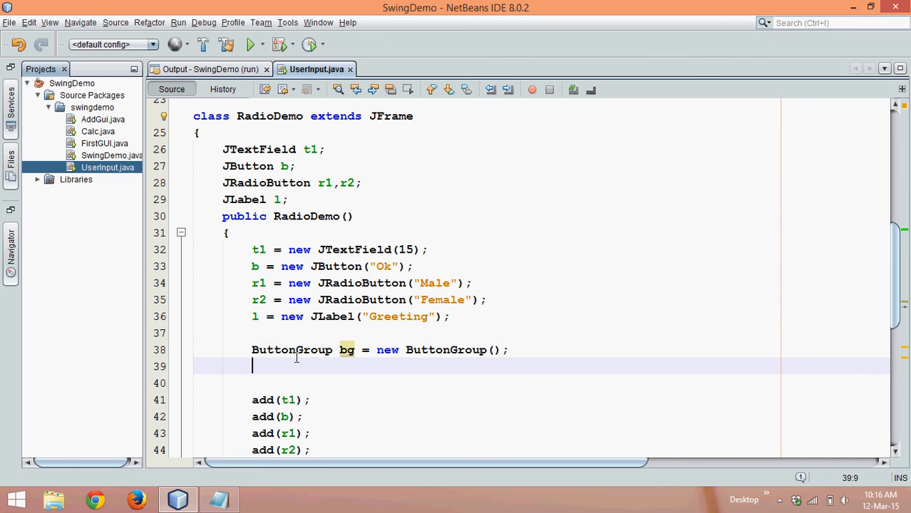
text(bg.add(r1);)
click(487, 384)
text(bg.add(r2);)
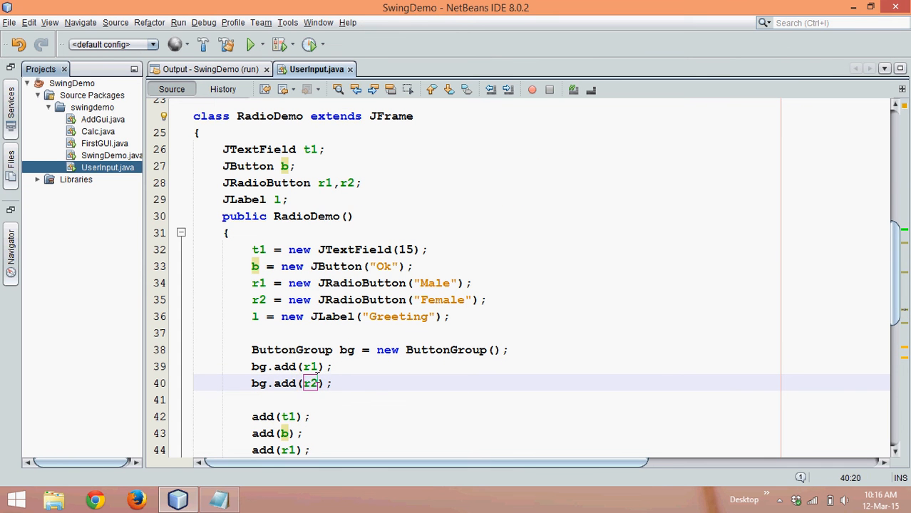
click(311, 367)
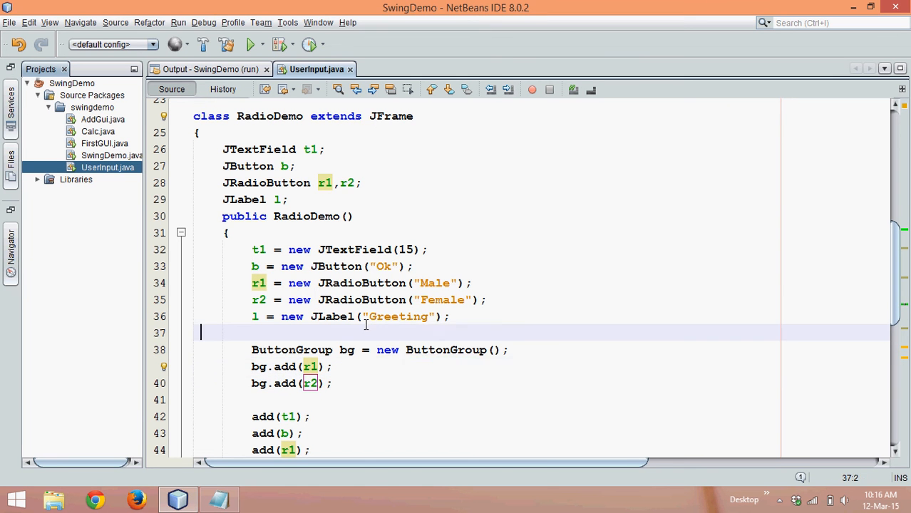
click(250, 44)
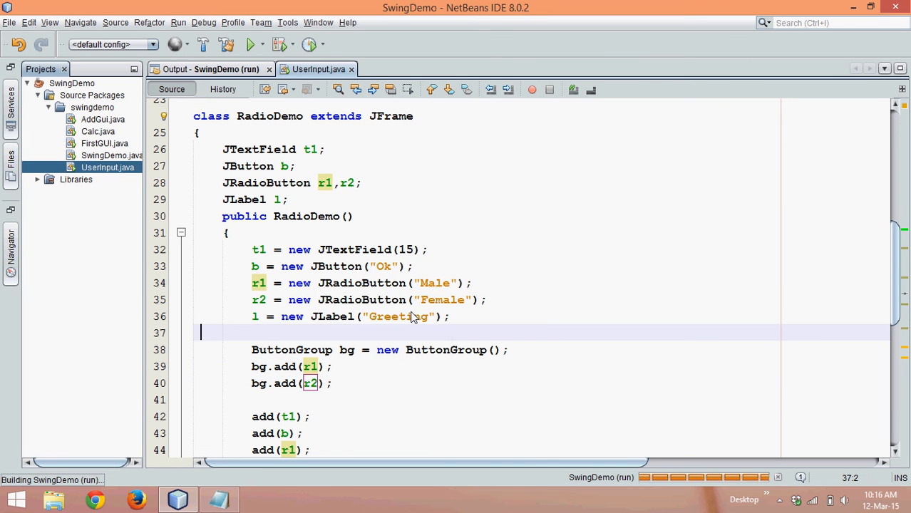
click(250, 44)
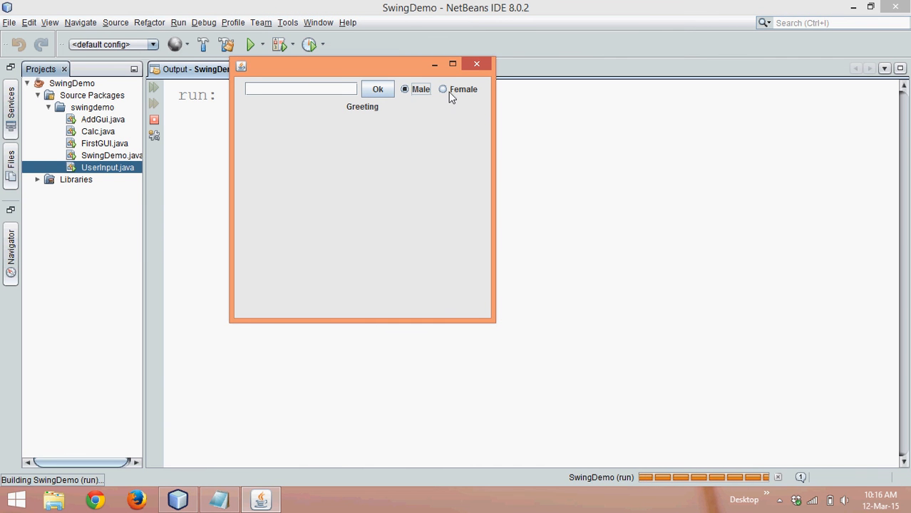
click(442, 89)
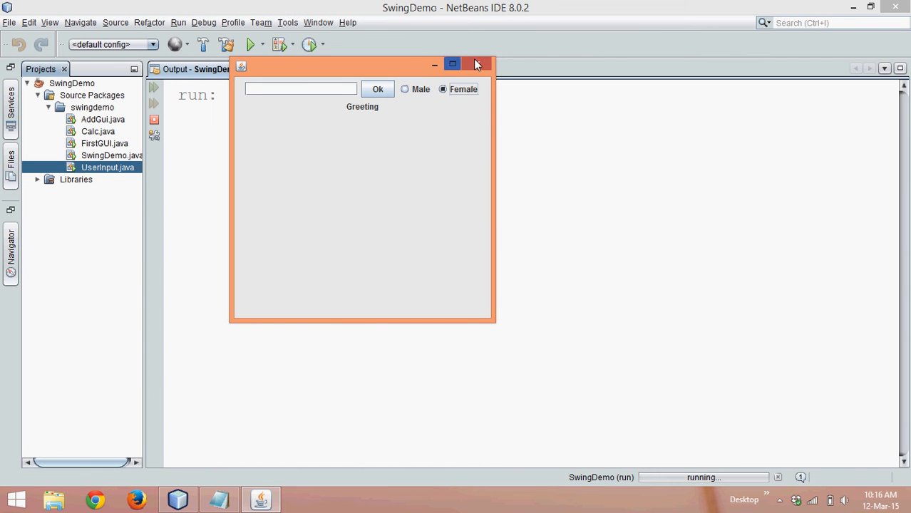
click(476, 64)
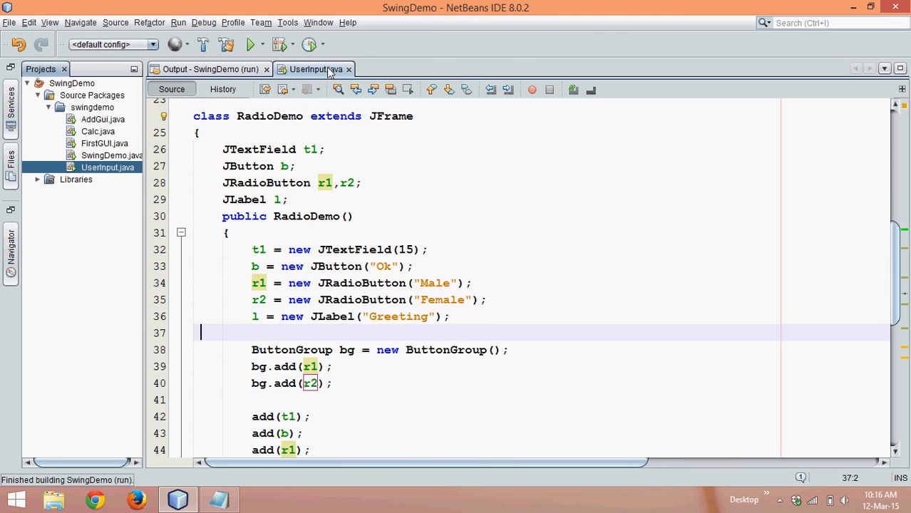
Move add(b); from below add(t1); to after add(r2); so Ok follows the radio buttons.
scroll(down, 3)
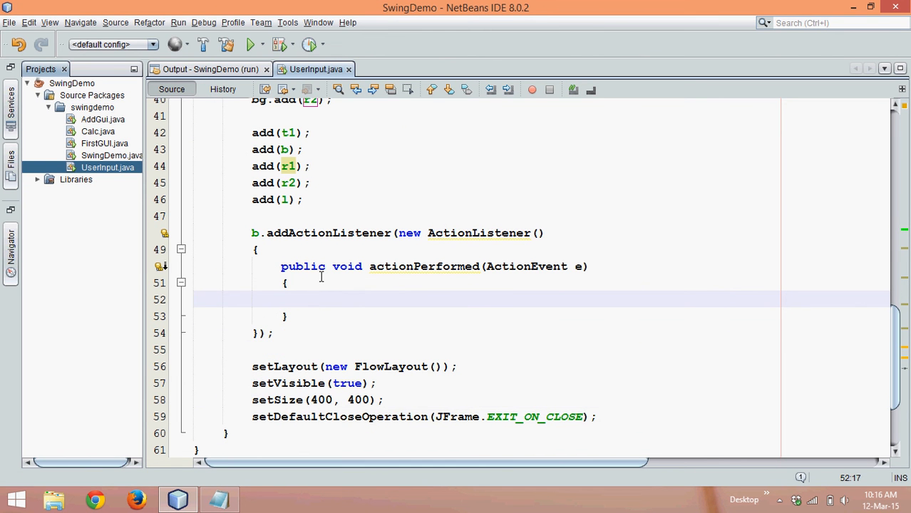
text(S)
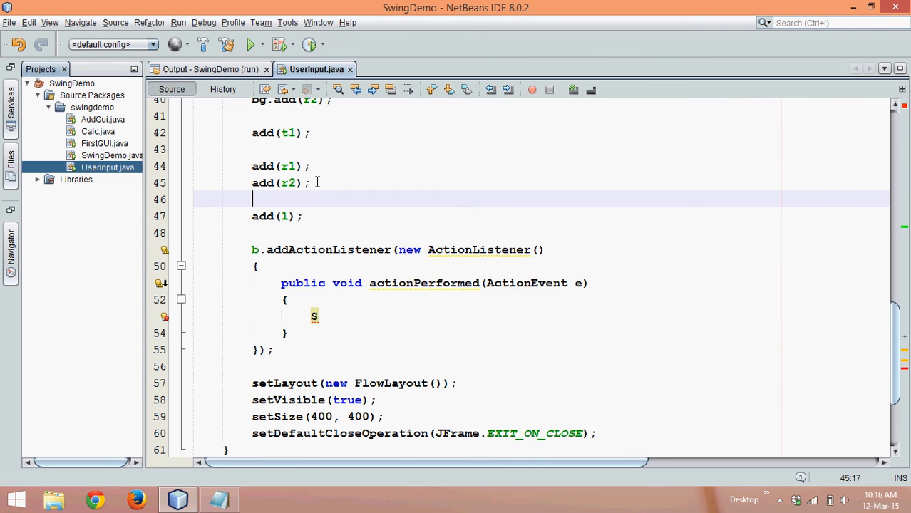
text(add())
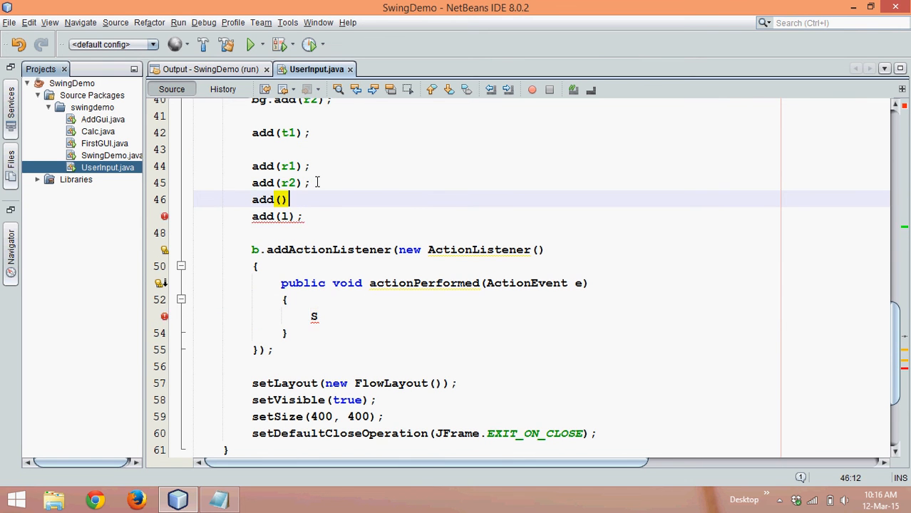
text(b)
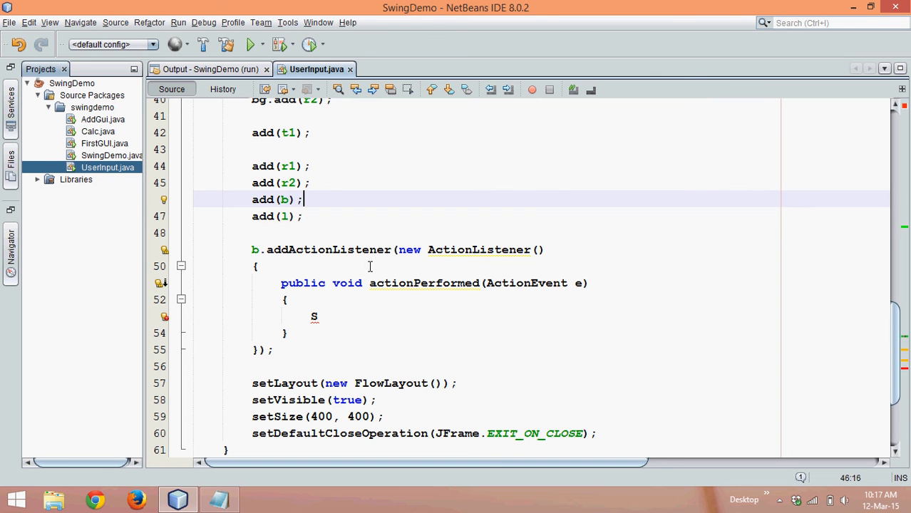
Store t1's text in String name and begin an if testing r1.isSelected().
text(tring)
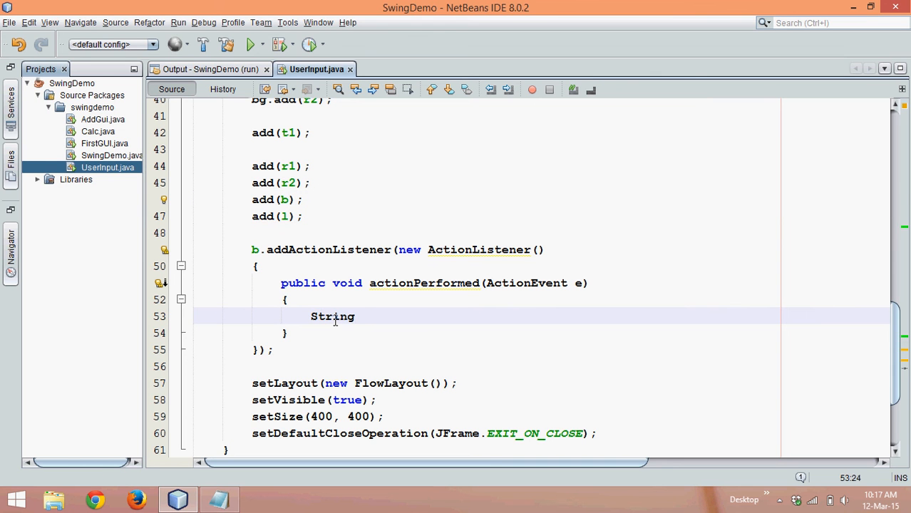
text(name =)
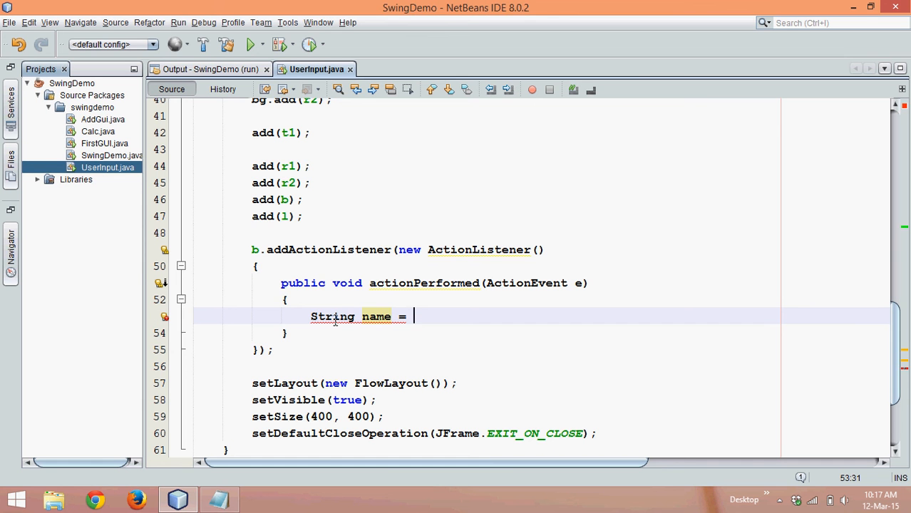
text(t1.getText();)
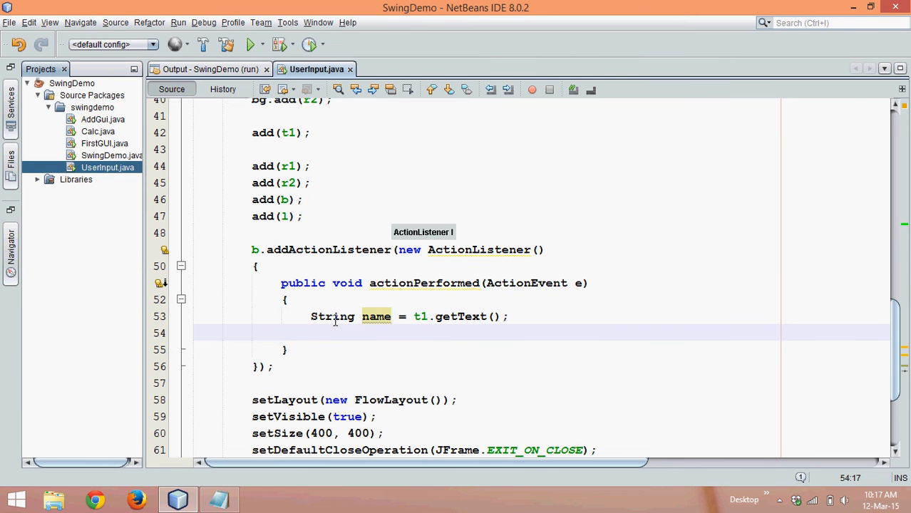
key(enter)
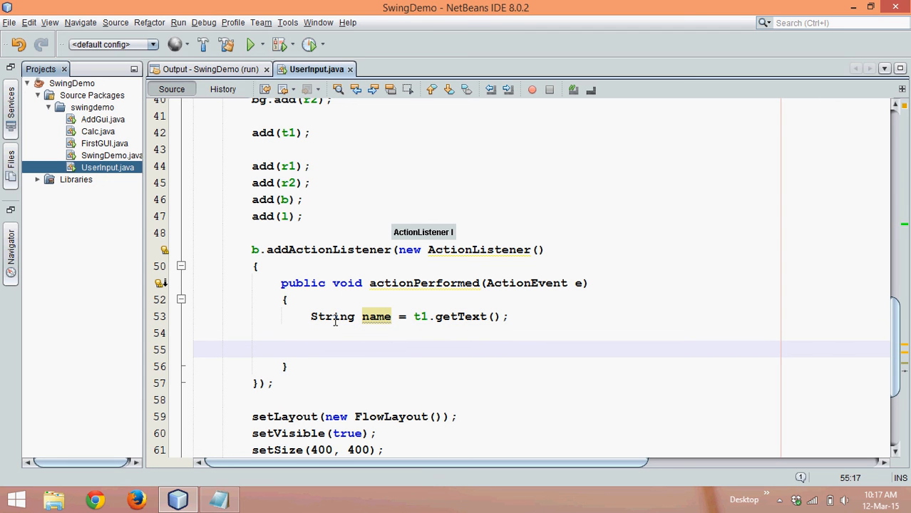
text(if)
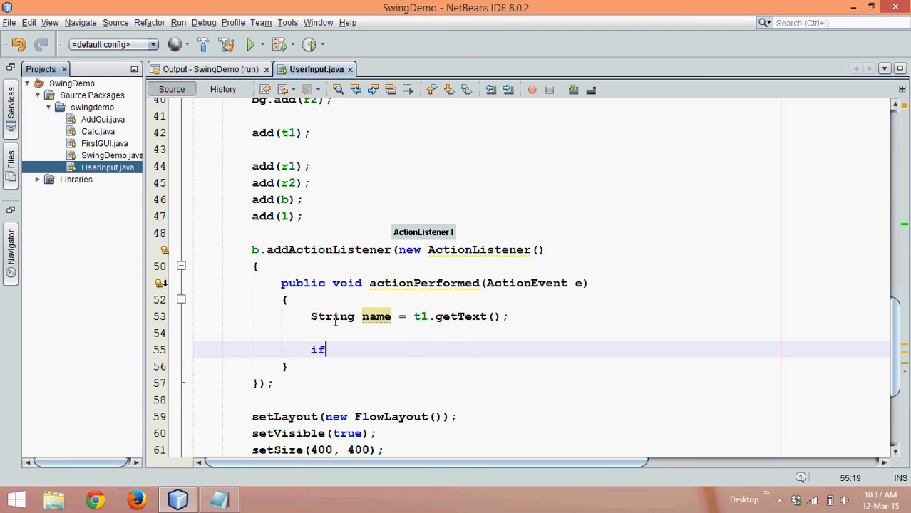
text(())
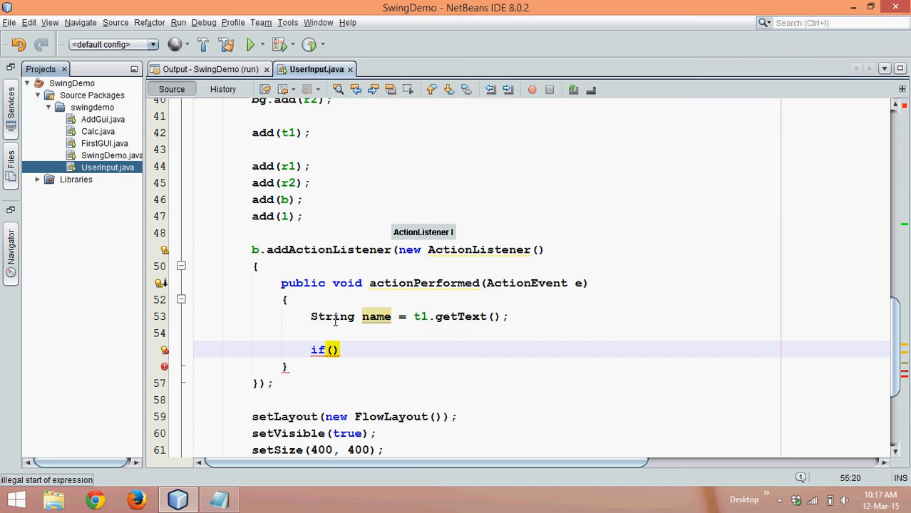
text(r1.)
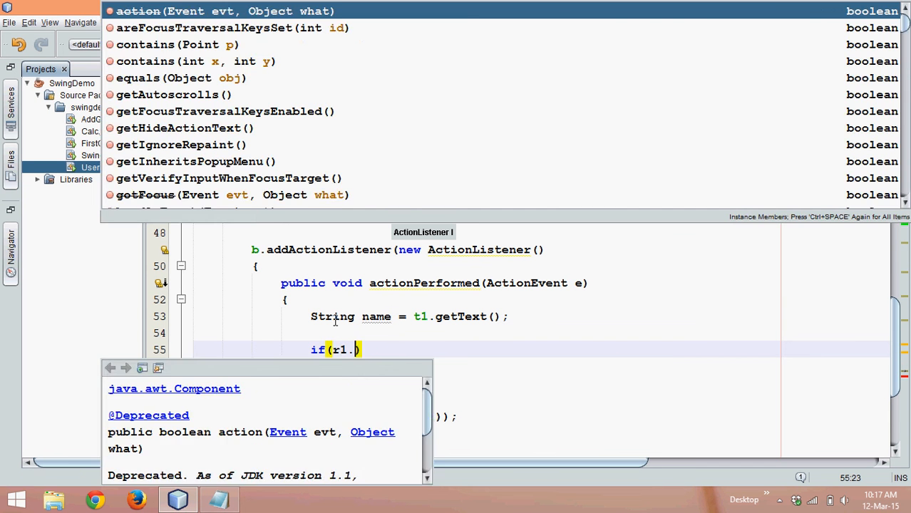
text(is)
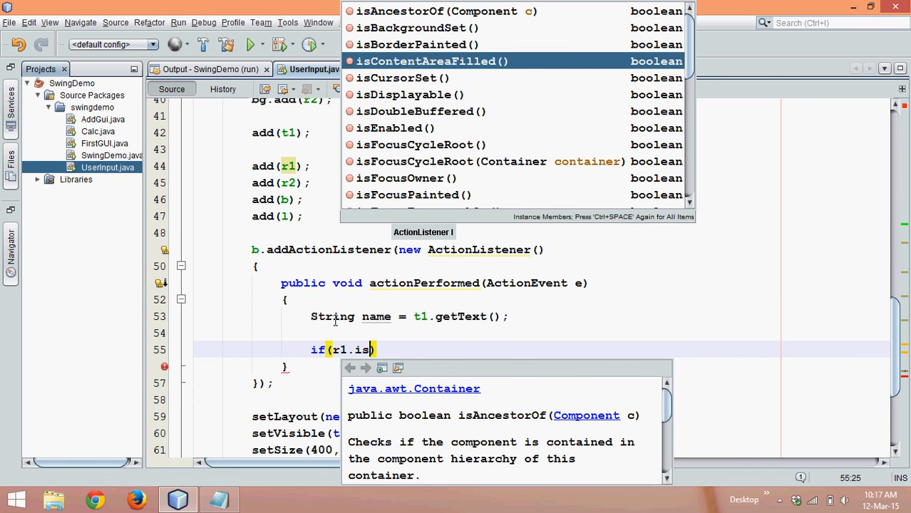
text(s)
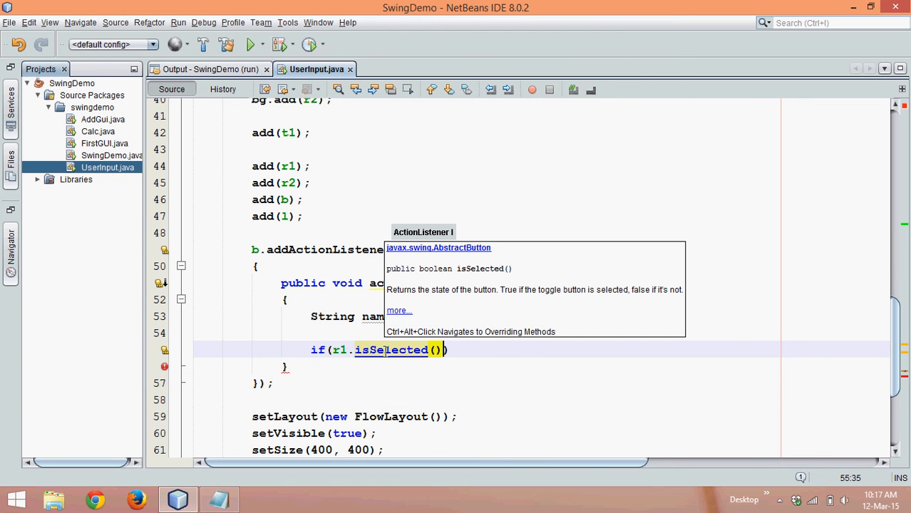
mouse_move(442, 278)
text({)
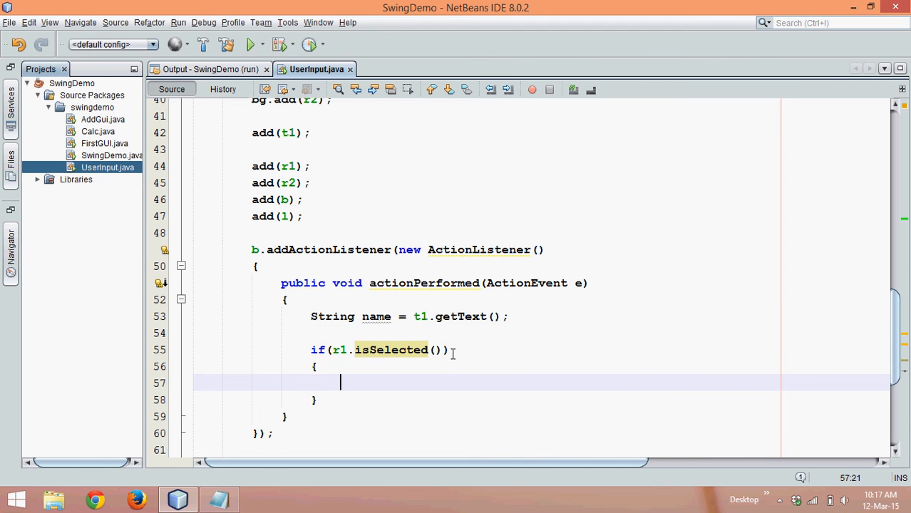
Prefix name with "Mr. " or "Ms. ", set label l to it, and save.
text(name = ")
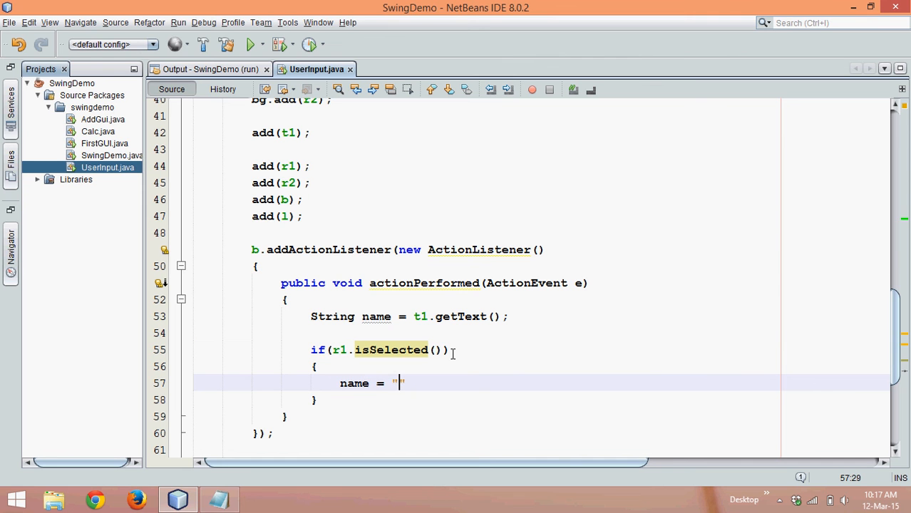
text(Mr.)
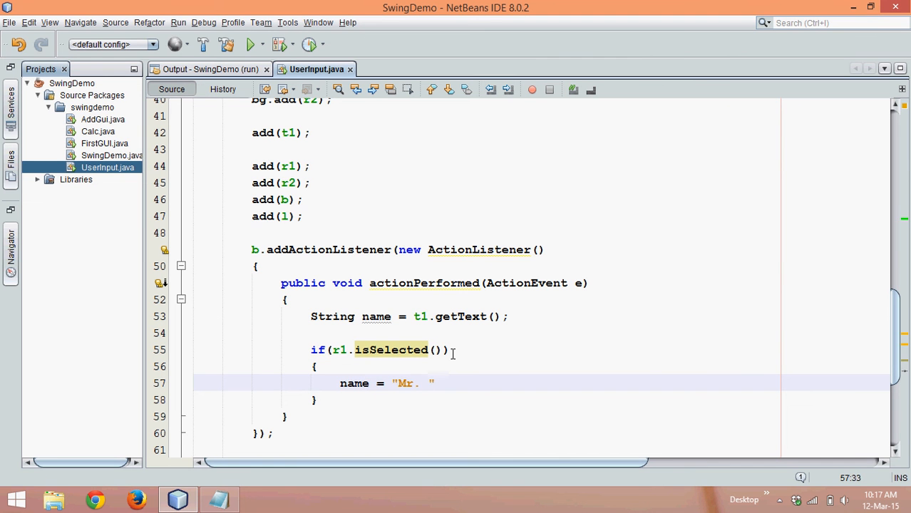
text(+ name;)
text(else)
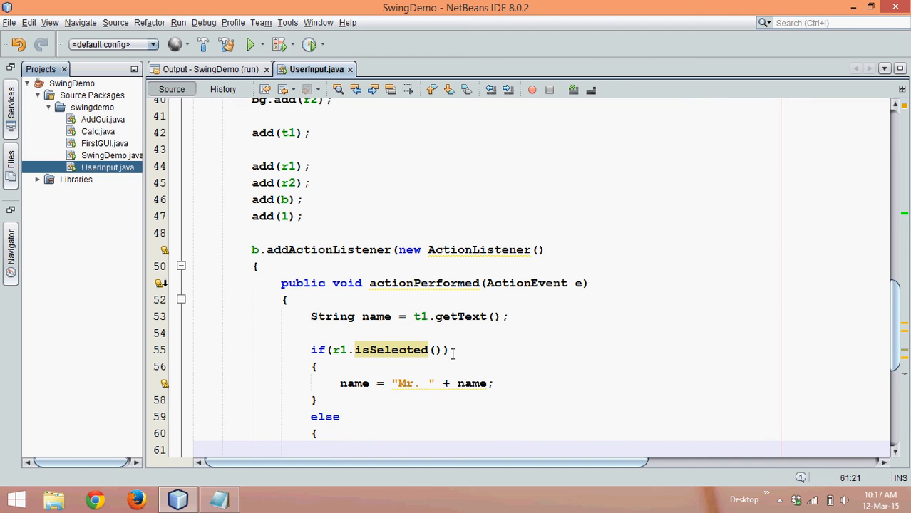
text(name = "")
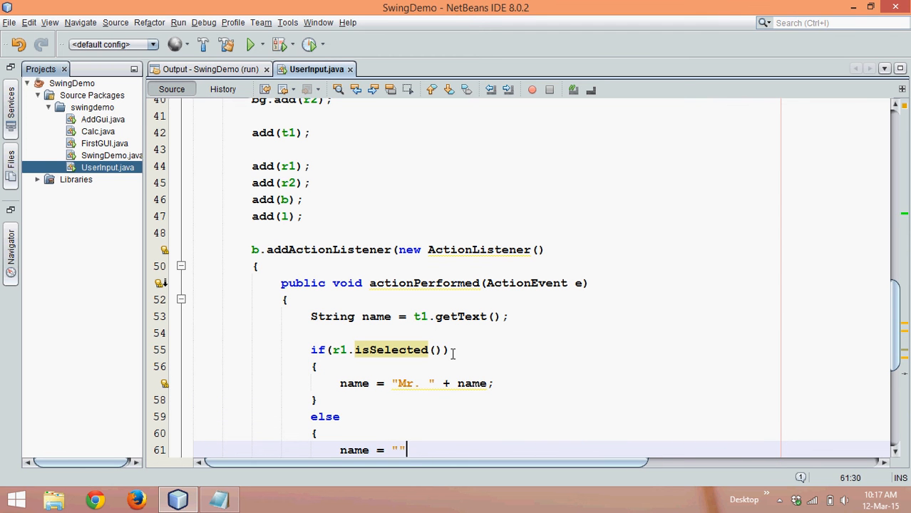
text(Ms.)
text(l.)
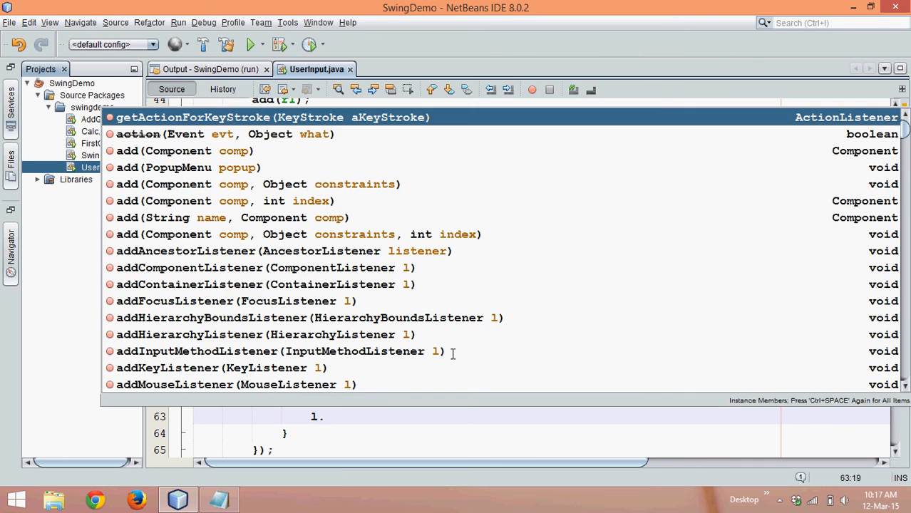
key(Escape)
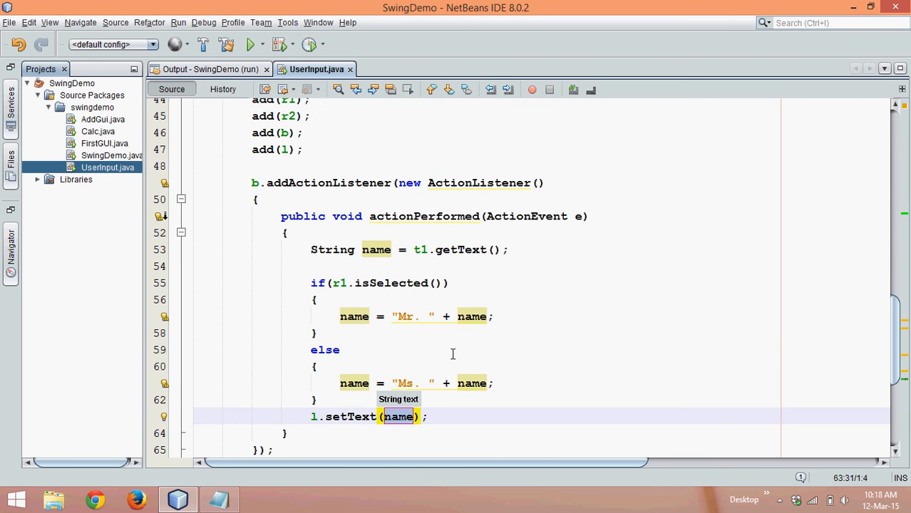
key(ctrl+s)
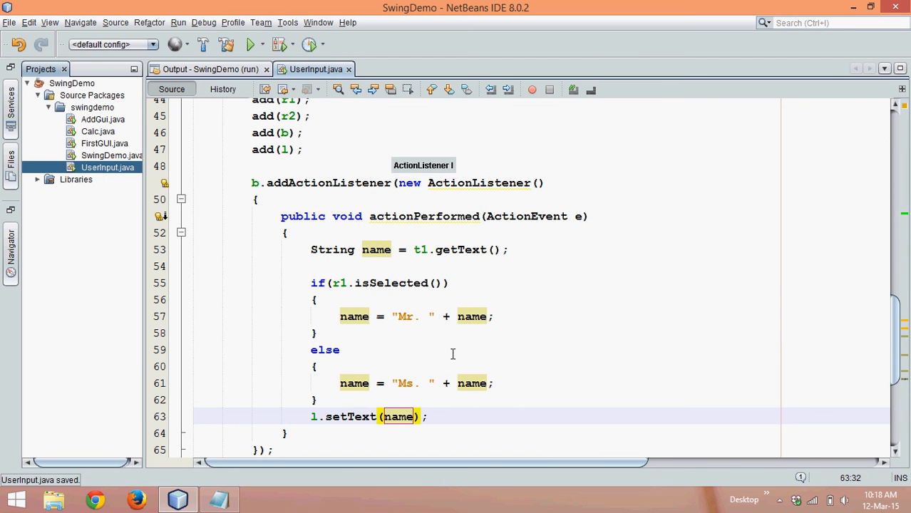
mouse_move(341, 283)
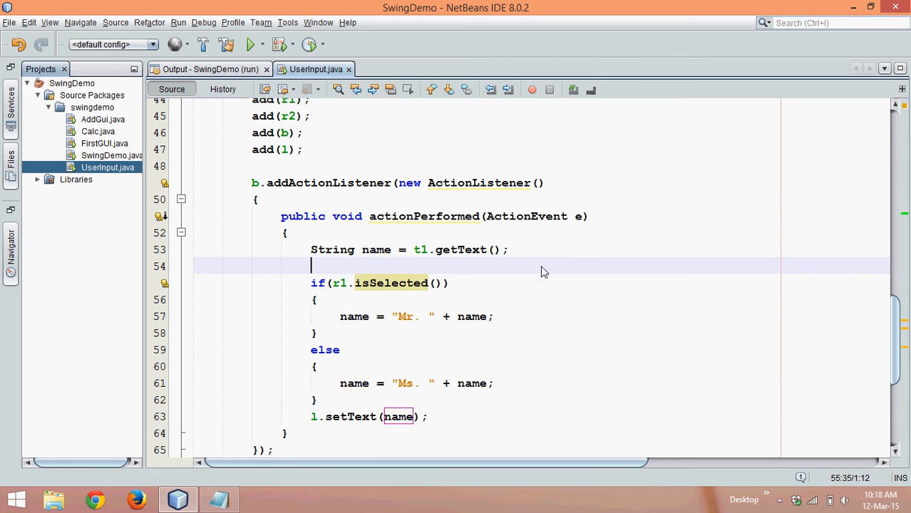
Run the project, enter Navin with Male selected, and submit for a Mr. greeting.
click(250, 44)
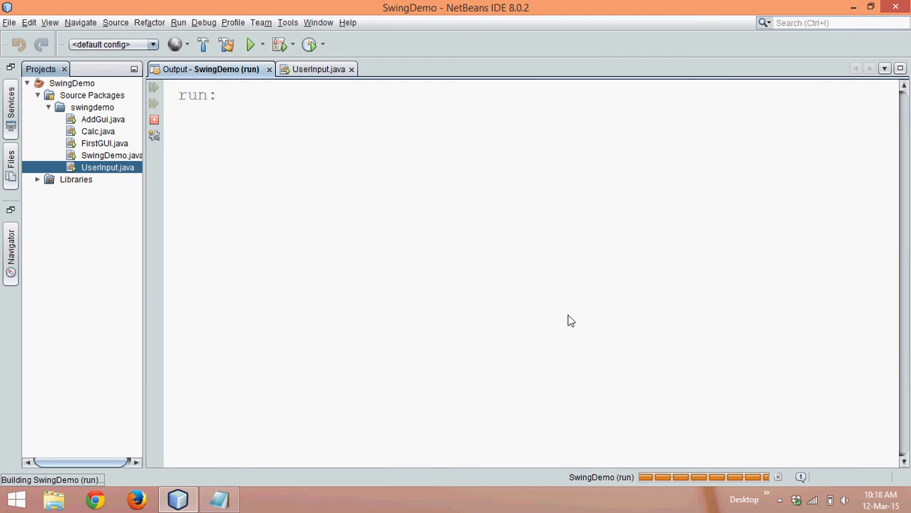
click(250, 44)
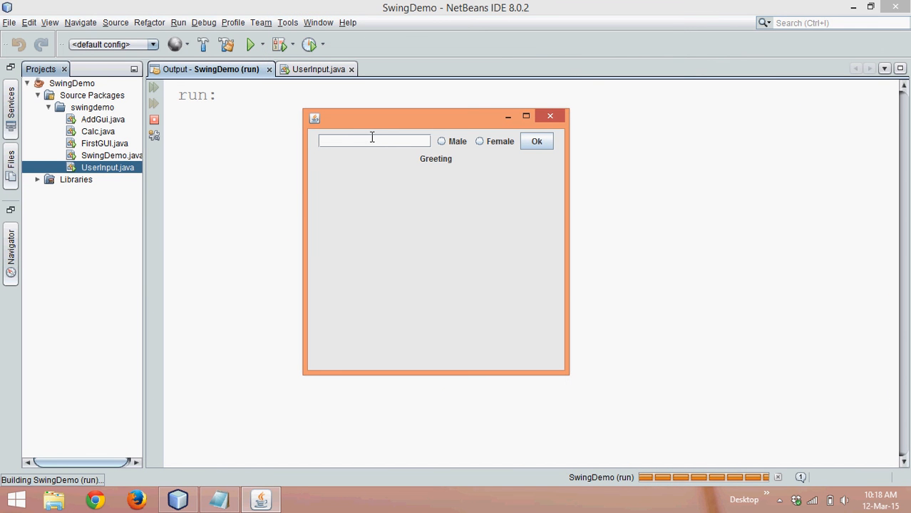
text(Navin)
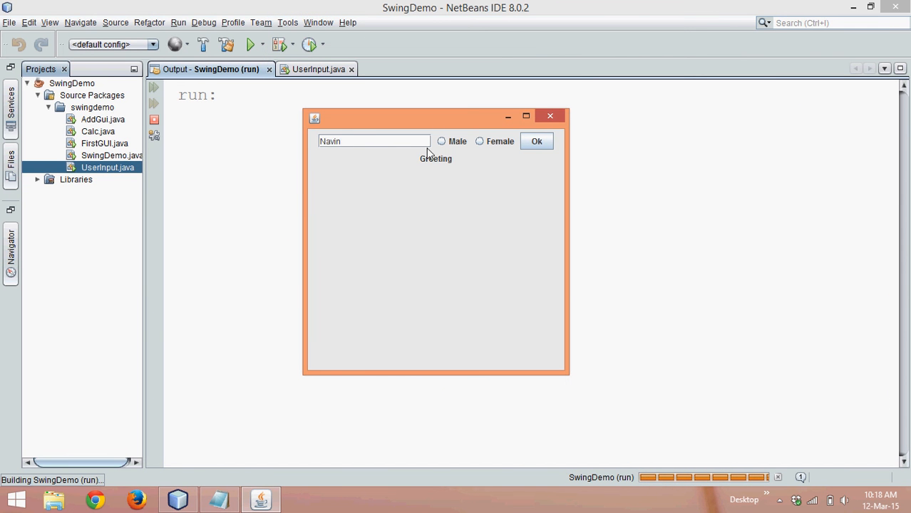
click(442, 141)
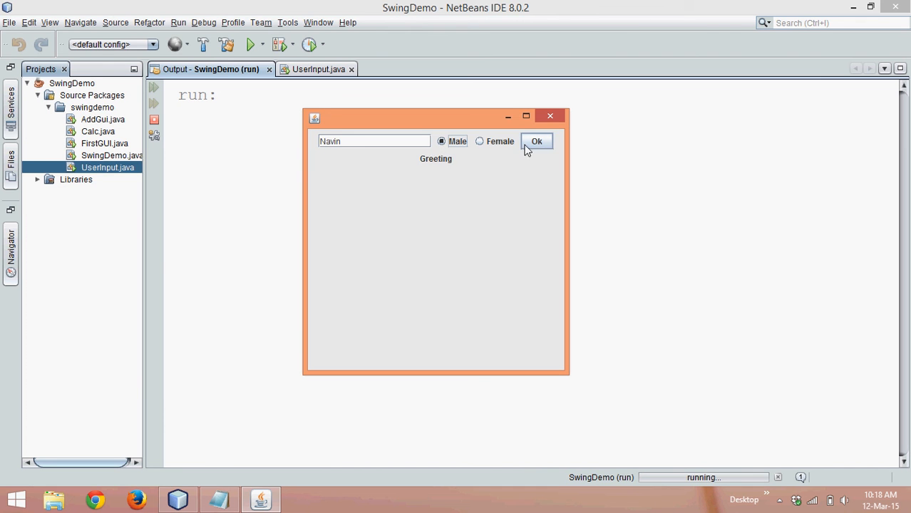
click(536, 141)
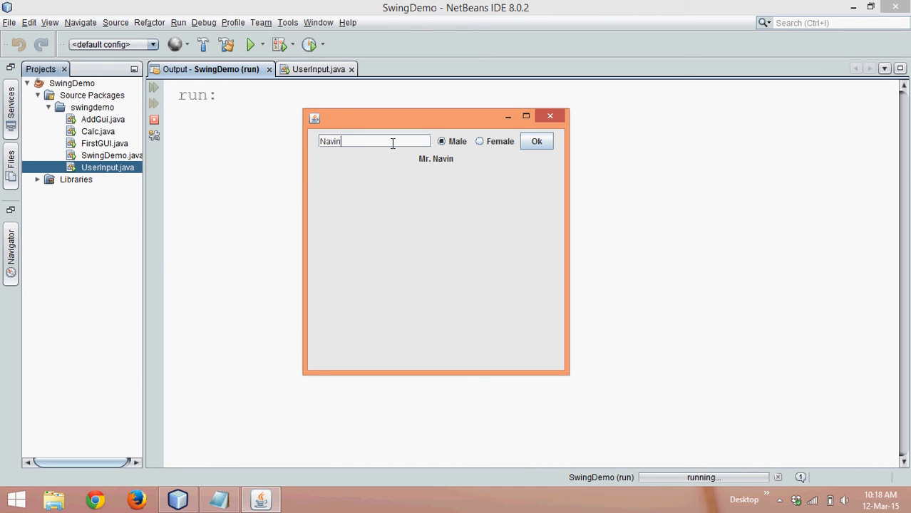
Test Sheetal as Female and Rahul as Male, confirming Ms. and Mr. greetings.
text(Sheetal)
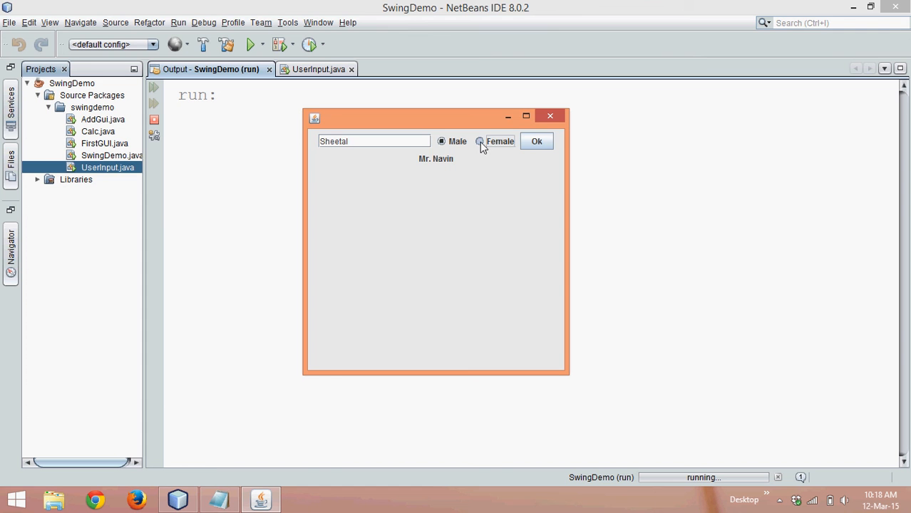
click(480, 141)
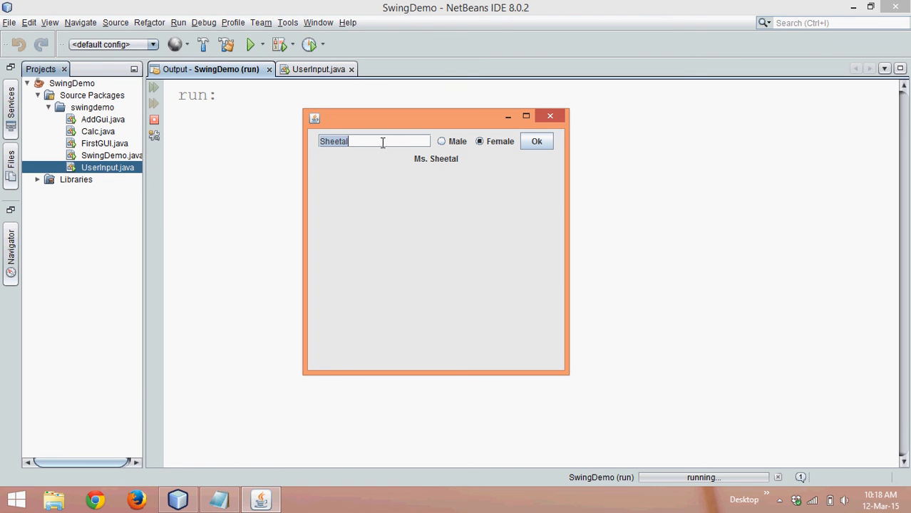
text(Ra)
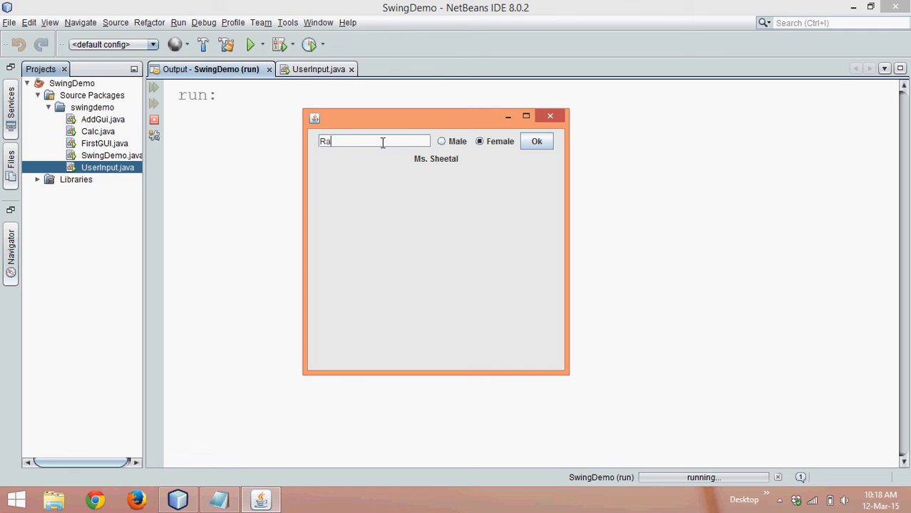
text(hul)
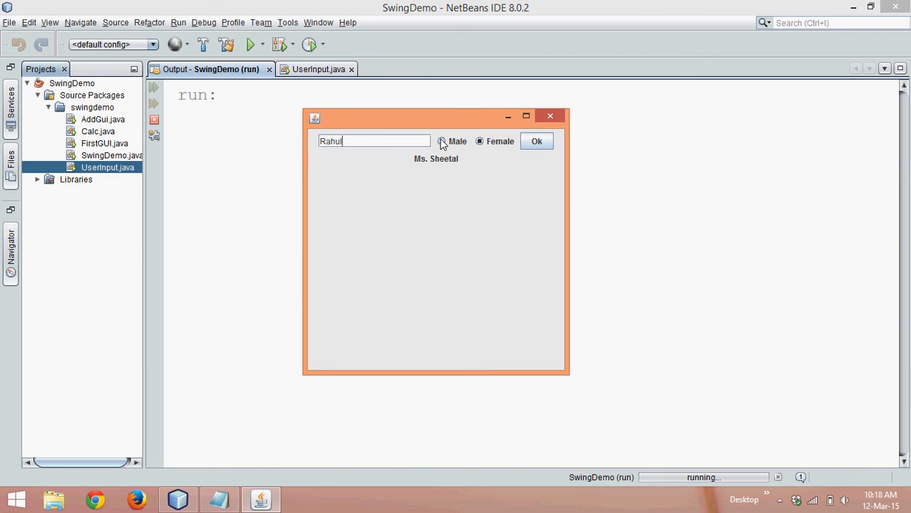
click(441, 141)
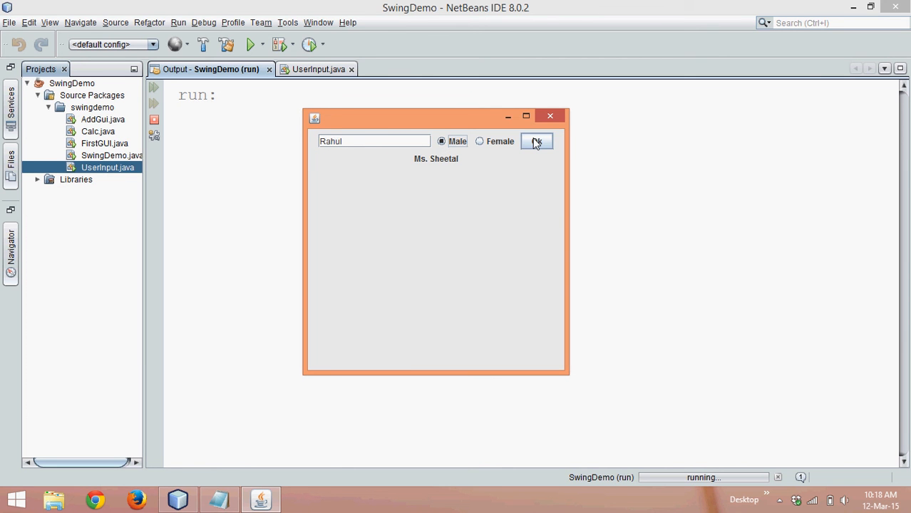
click(537, 140)
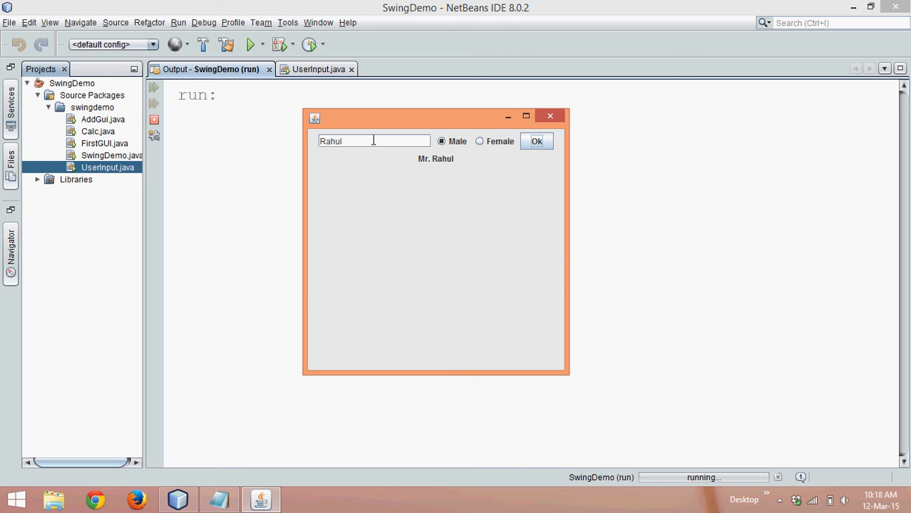
mouse_move(375, 239)
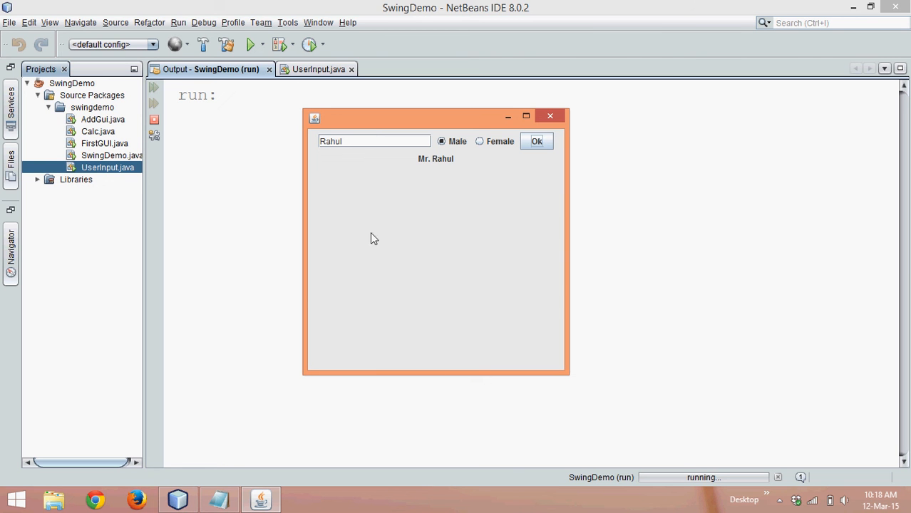